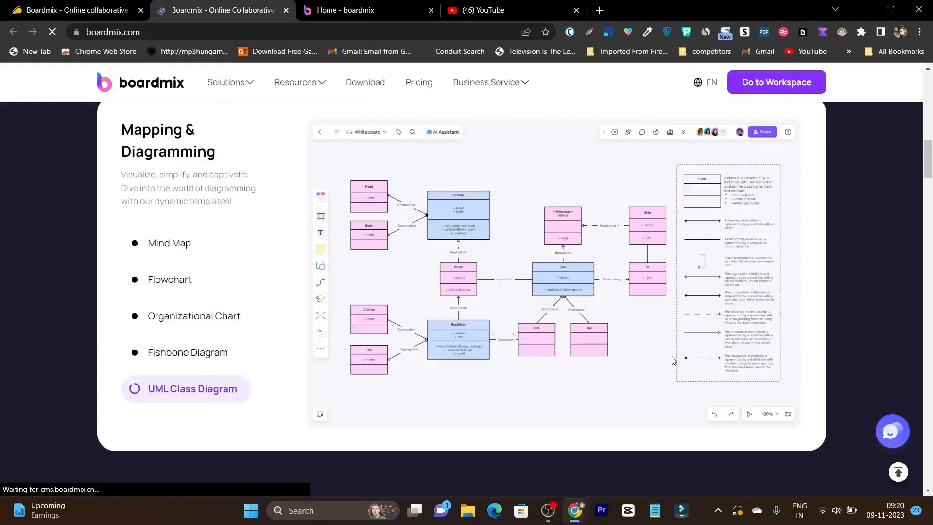
# Switch the Mapping & Diagramming preview through the Mind Map, Flowchart and Organizational Chart examples
pyautogui.click(169, 243)
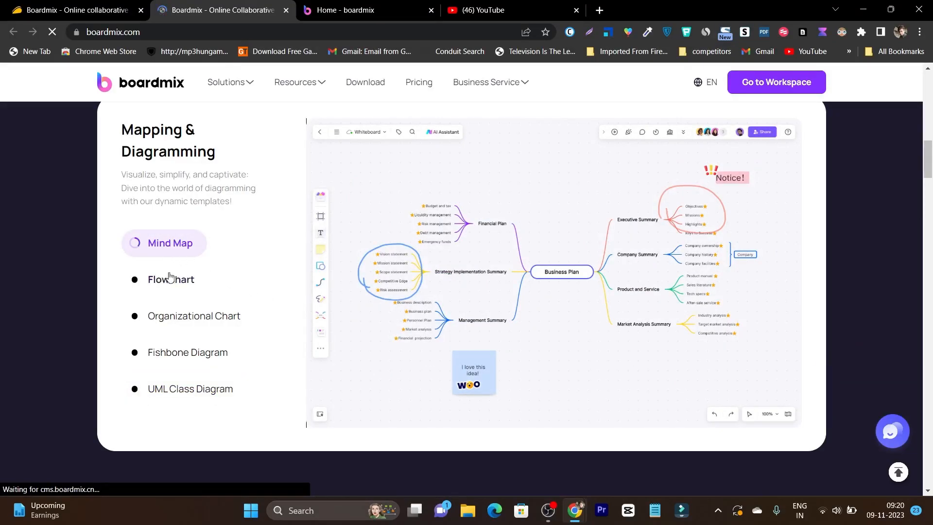
pyautogui.click(197, 315)
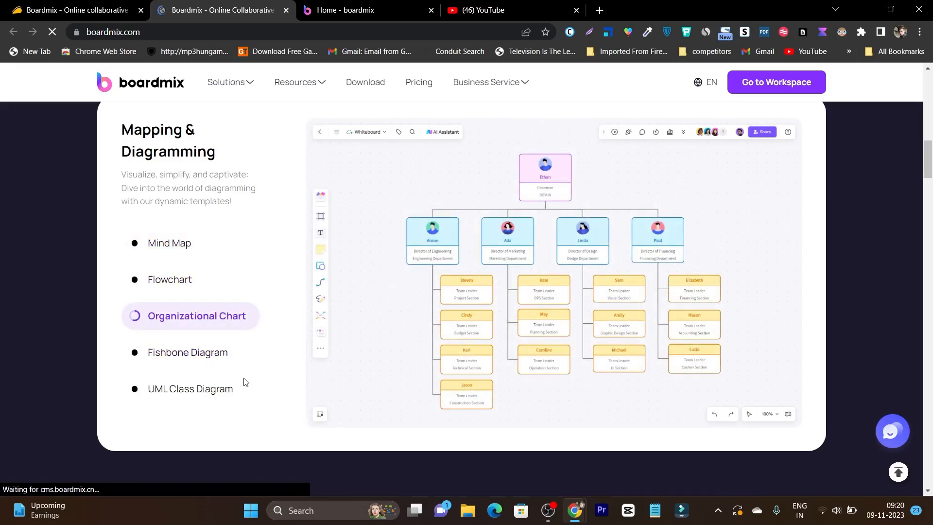
pyautogui.click(189, 352)
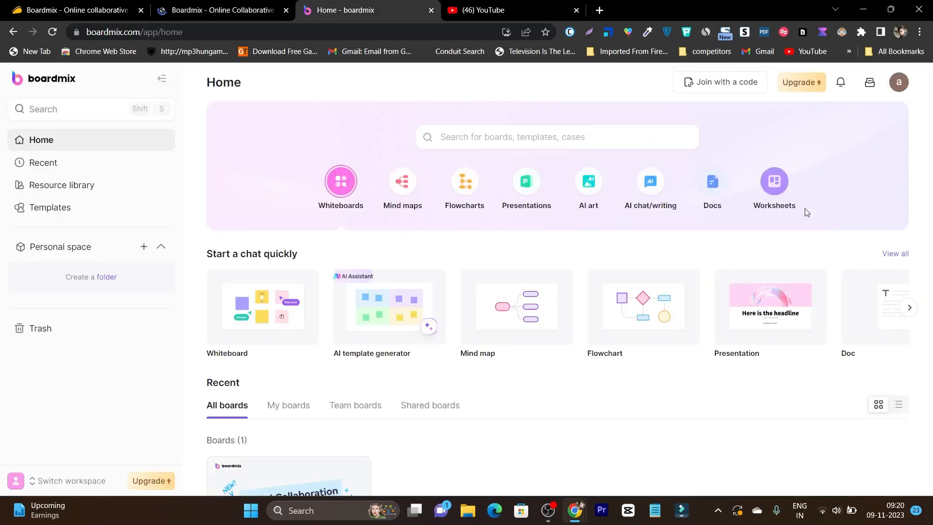
pyautogui.moveTo(190, 236)
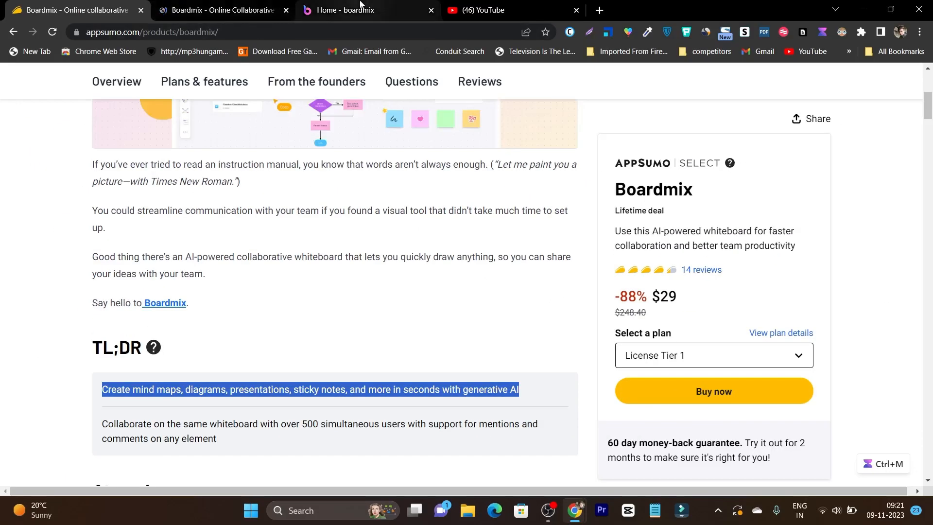
pyautogui.click(357, 10)
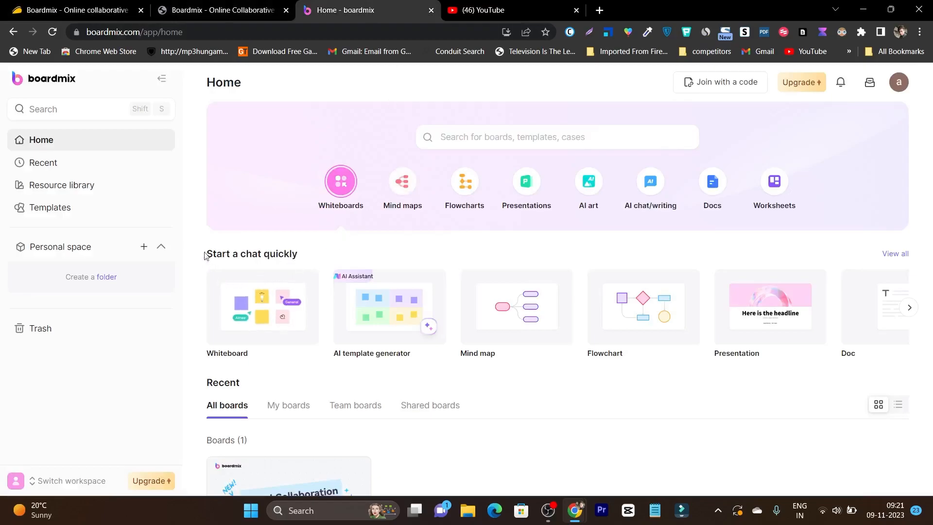
pyautogui.moveTo(265, 371)
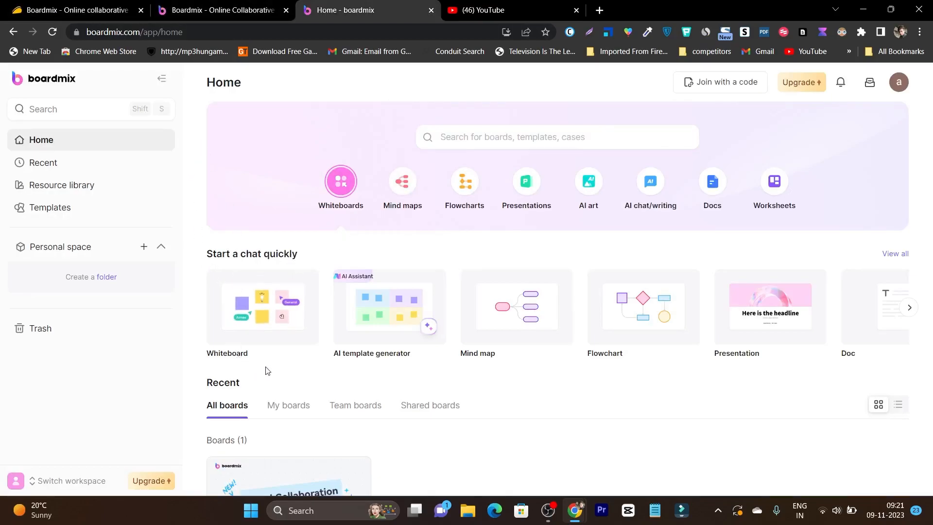
pyautogui.moveTo(540, 367)
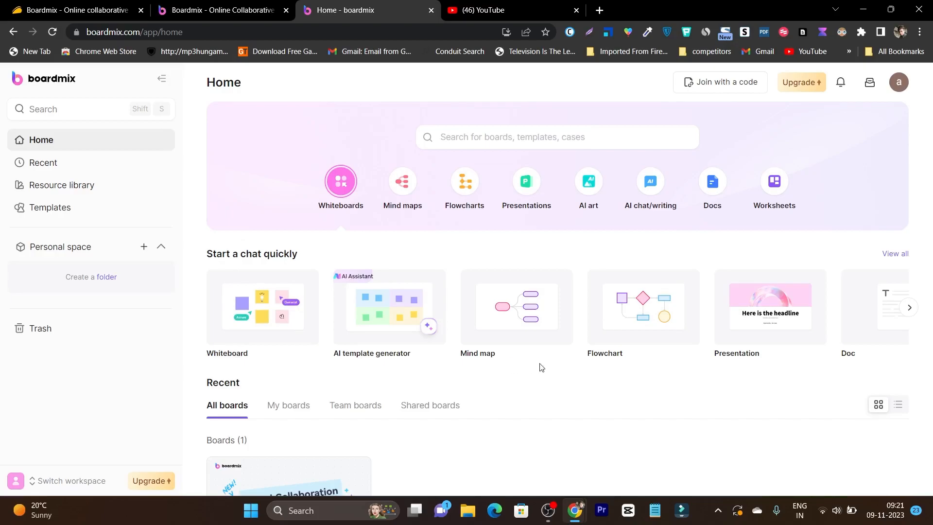
pyautogui.moveTo(484, 369)
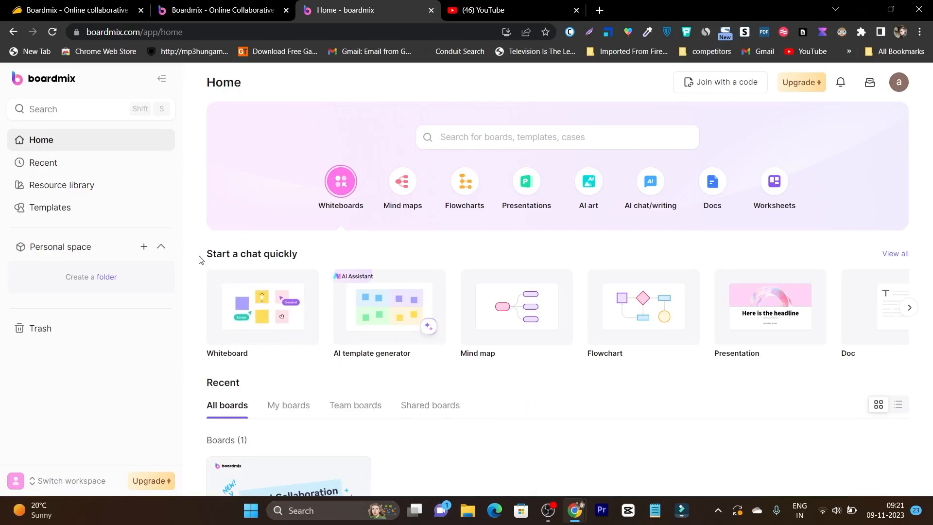
pyautogui.moveTo(496, 261)
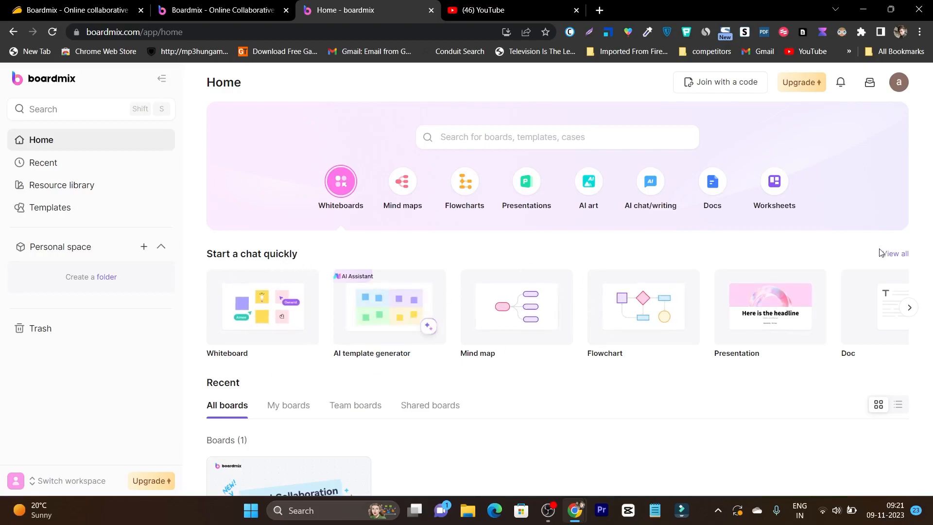
pyautogui.click(50, 207)
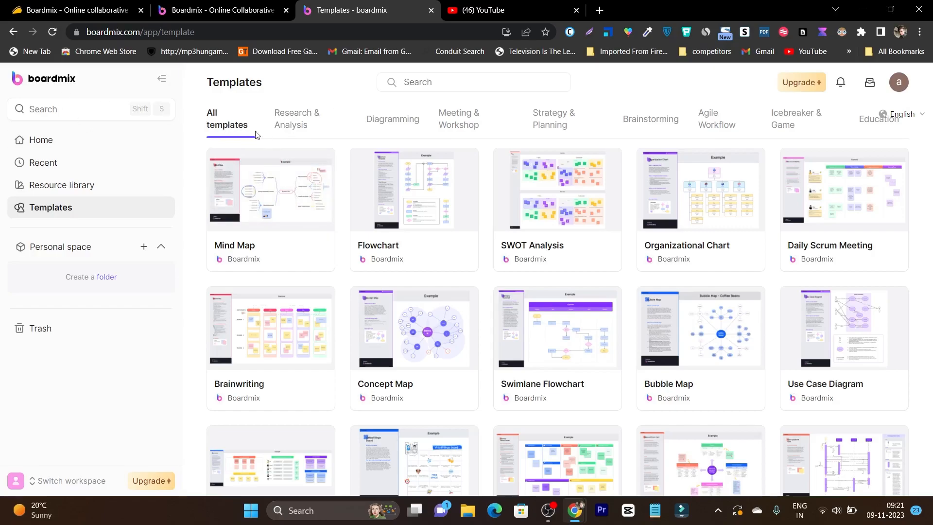
pyautogui.moveTo(299, 128)
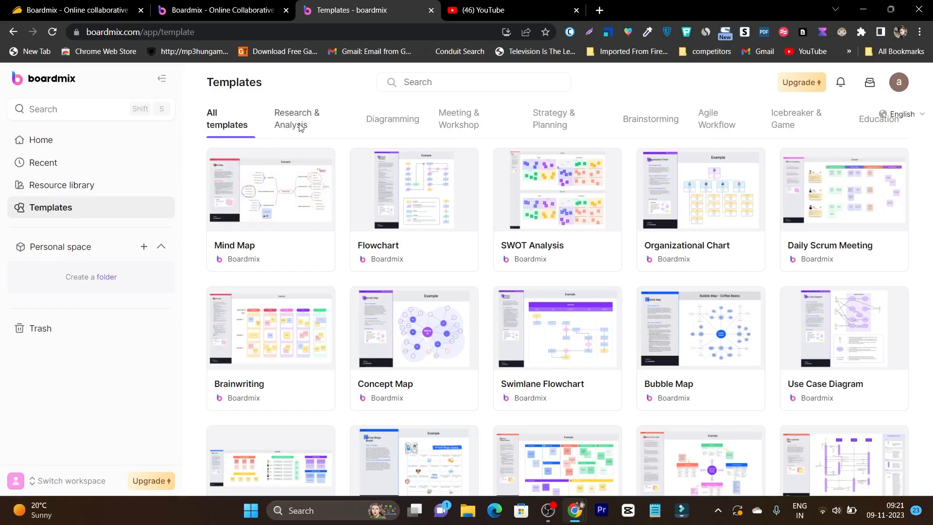
pyautogui.click(296, 119)
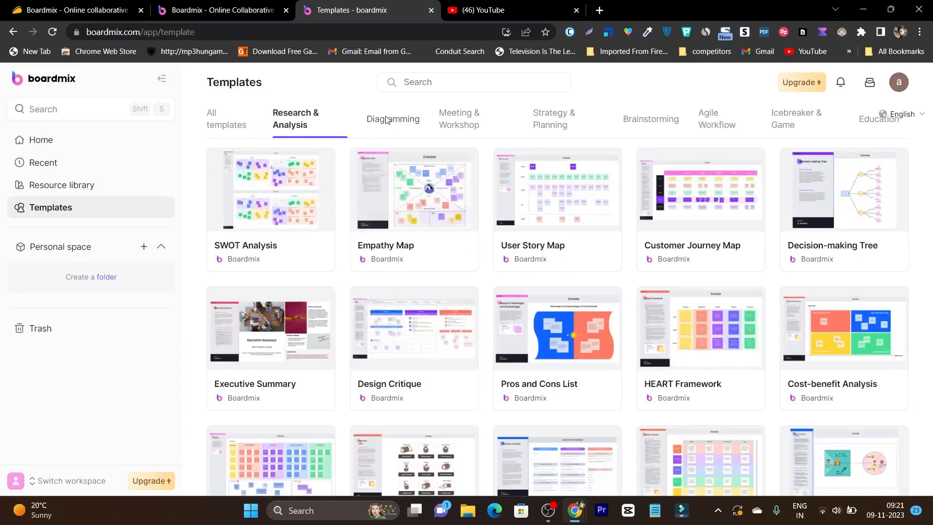
pyautogui.click(392, 119)
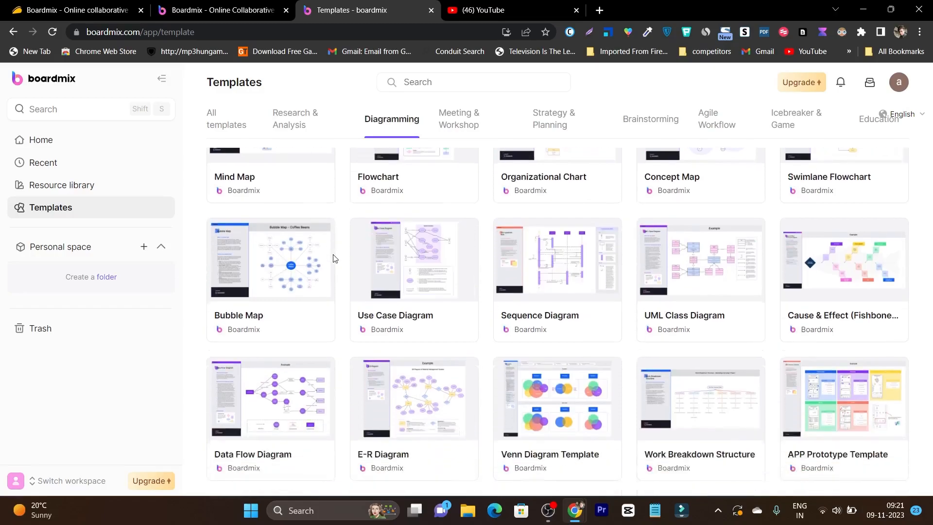
pyautogui.scroll(3)
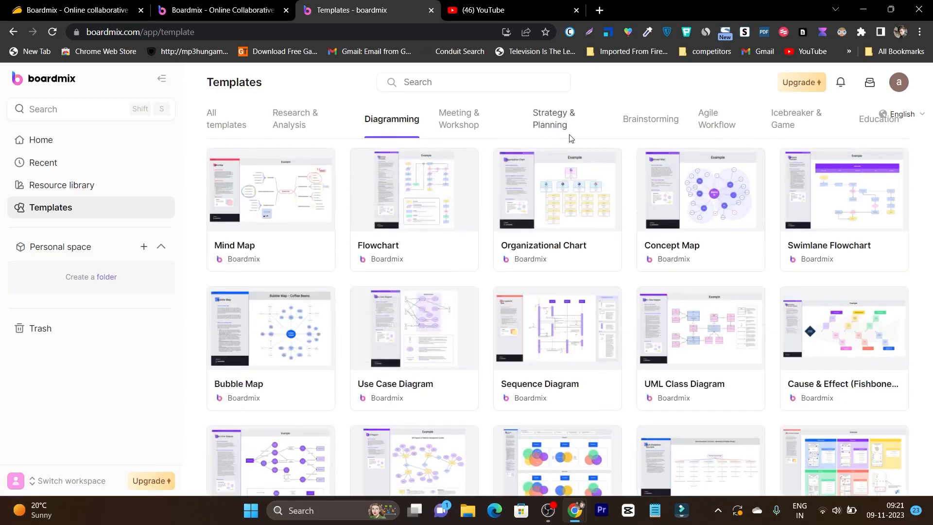
pyautogui.moveTo(569, 130)
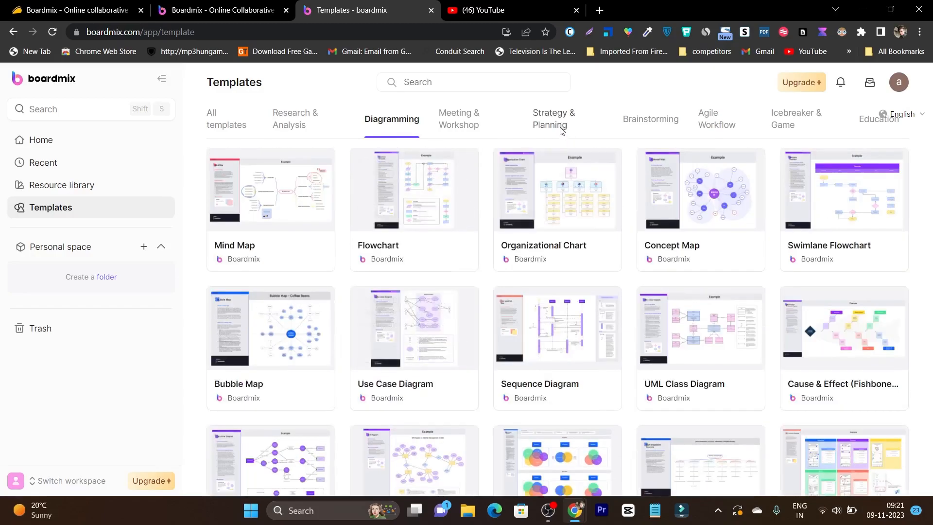
pyautogui.click(553, 119)
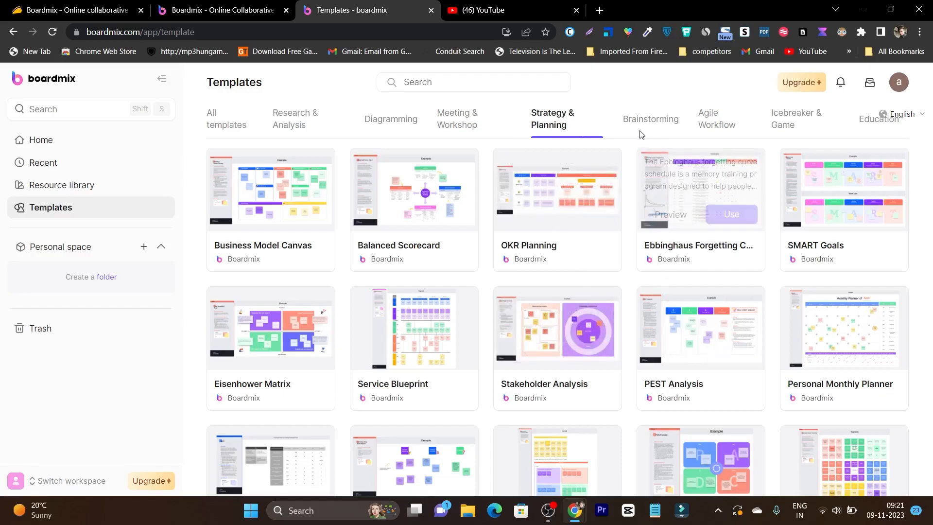
pyautogui.click(649, 118)
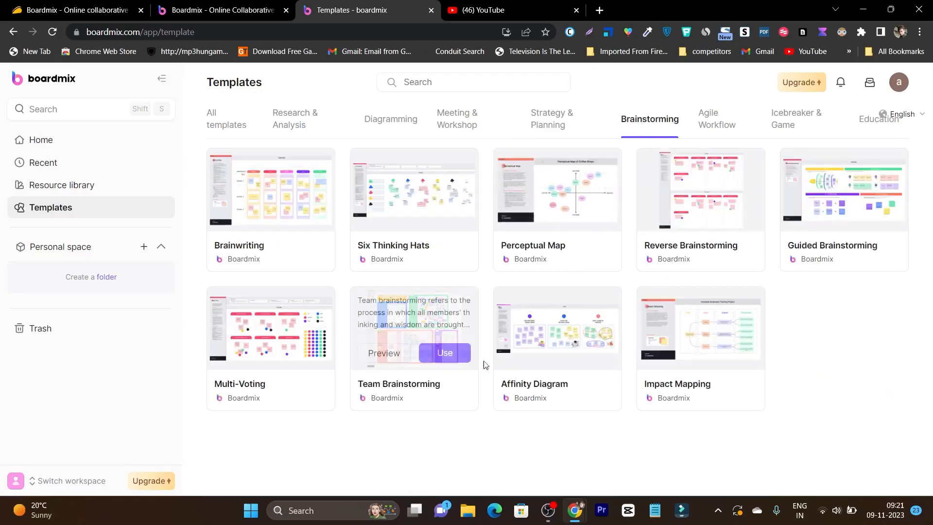
pyautogui.moveTo(413, 195)
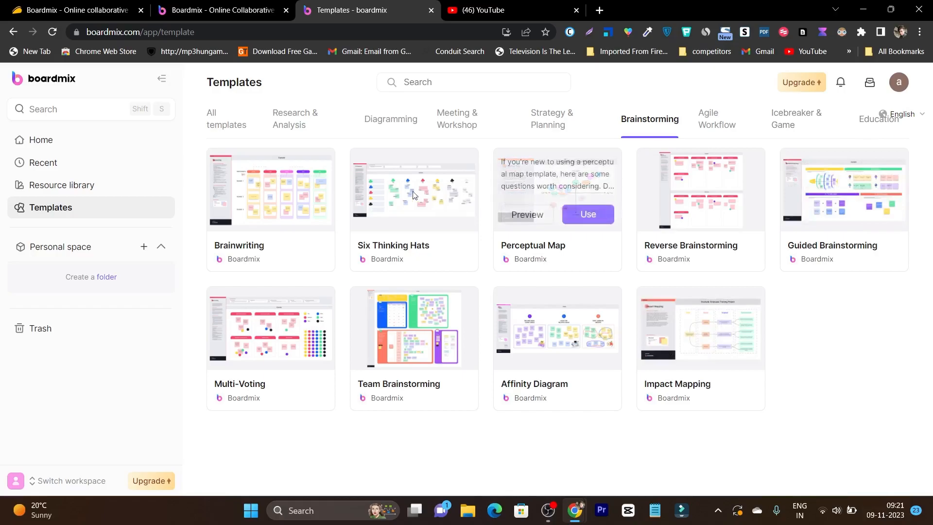
pyautogui.click(41, 139)
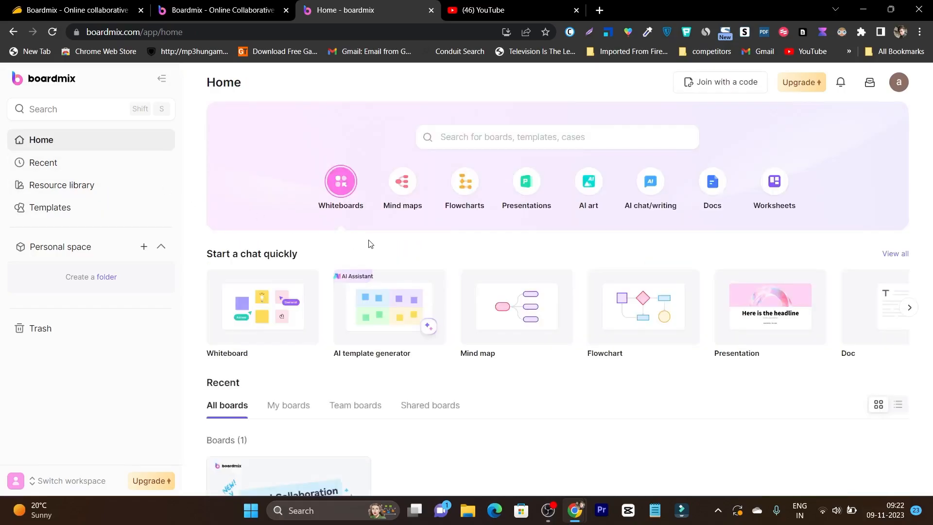
pyautogui.scroll(-3)
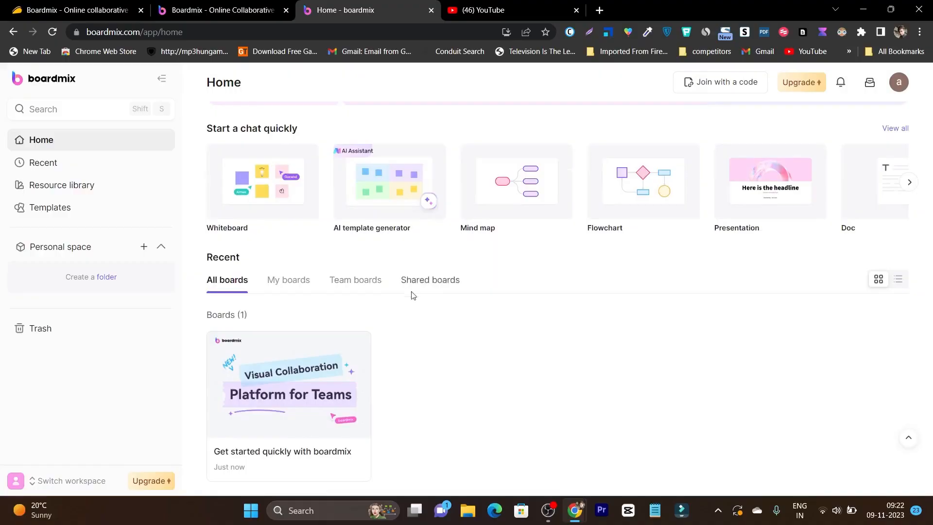
pyautogui.scroll(3)
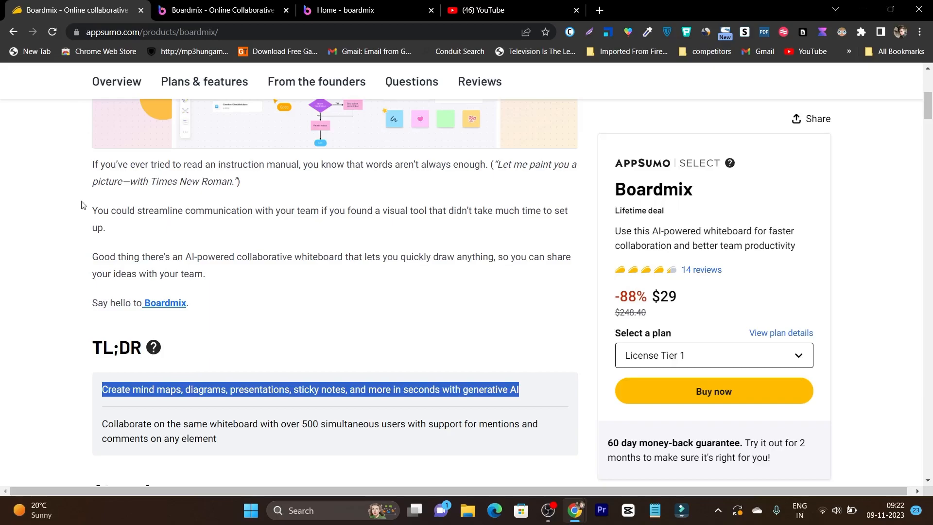
# Scroll through the Boardmix deal's TL;DR, at-a-glance details and promo video, then return to the Overview section
pyautogui.scroll(3)
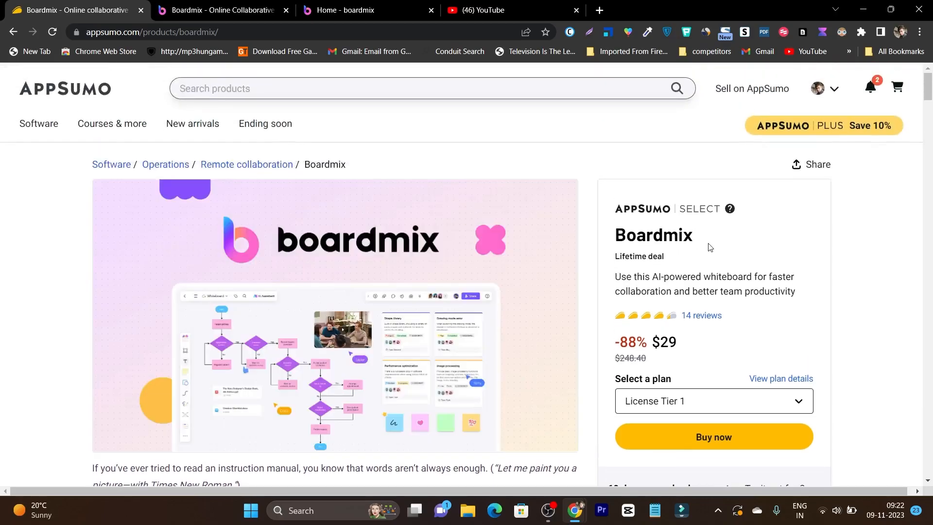
pyautogui.scroll(-3)
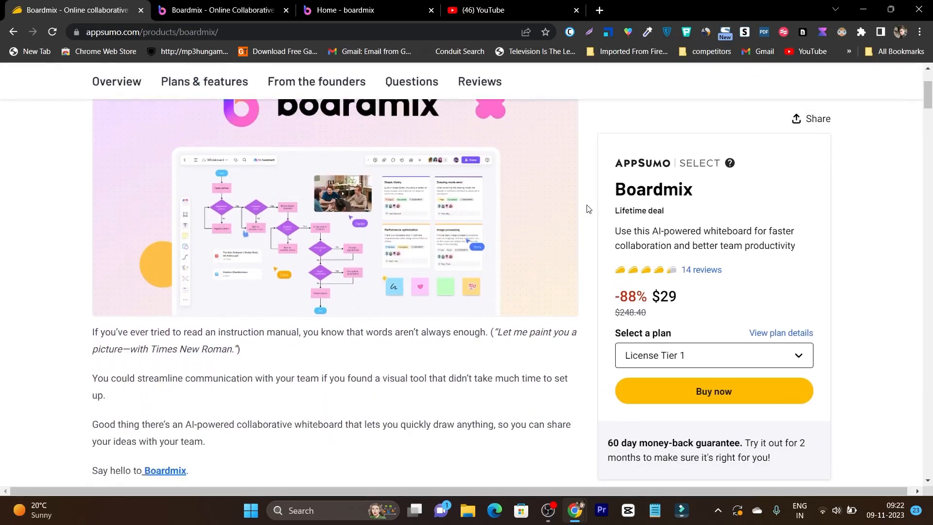
pyautogui.scroll(-3)
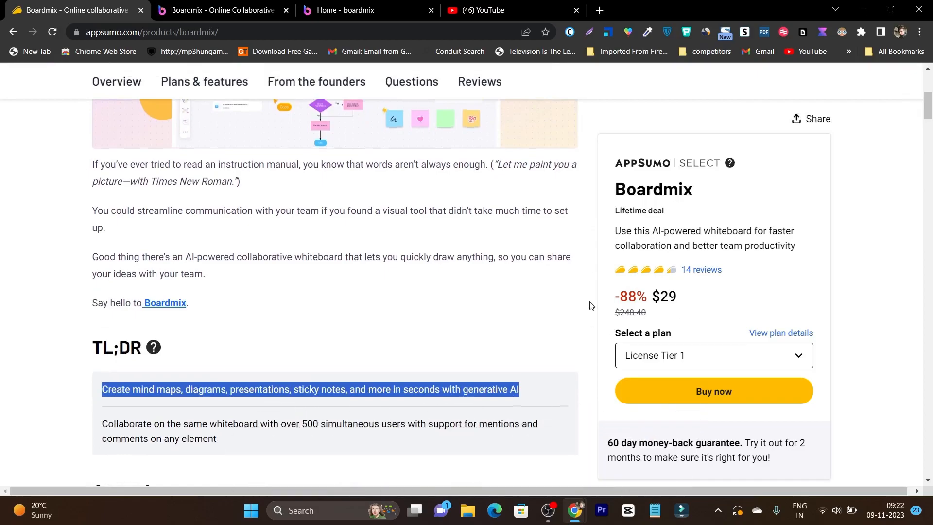
pyautogui.scroll(-3)
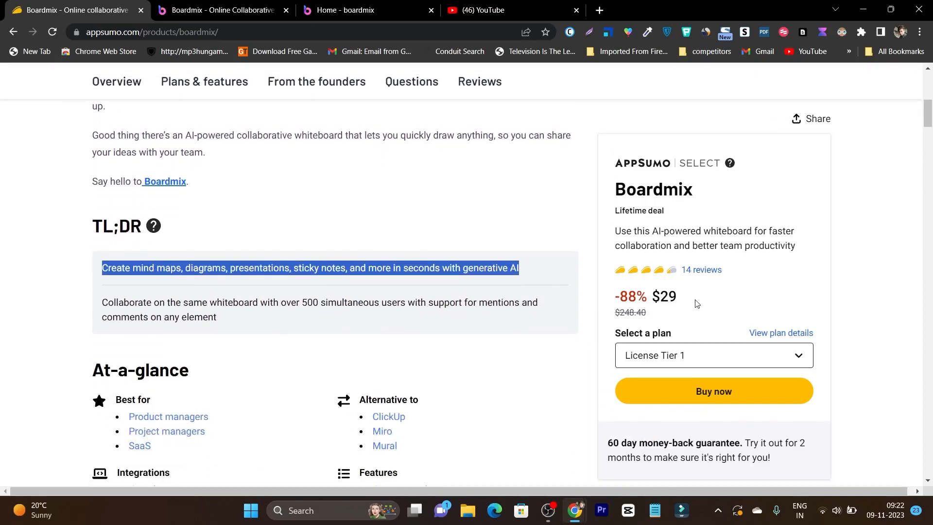
pyautogui.scroll(-3)
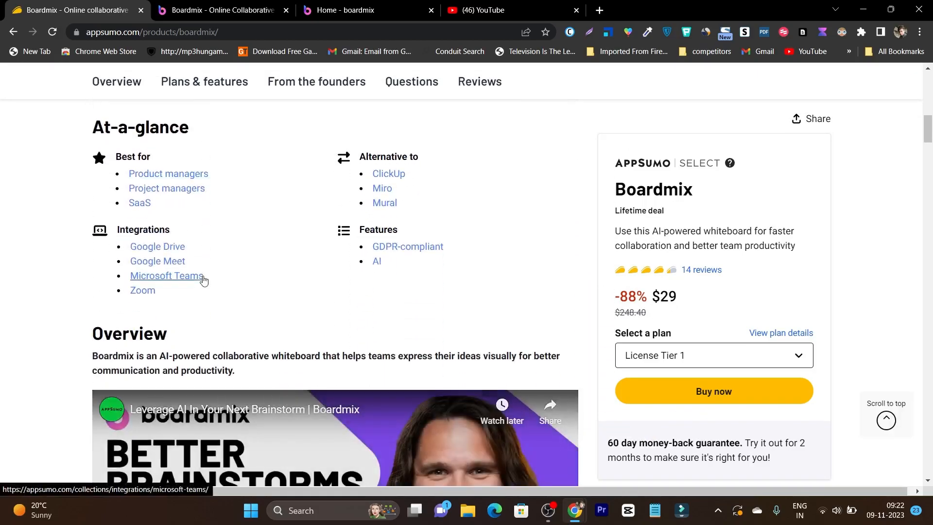
pyautogui.scroll(-3)
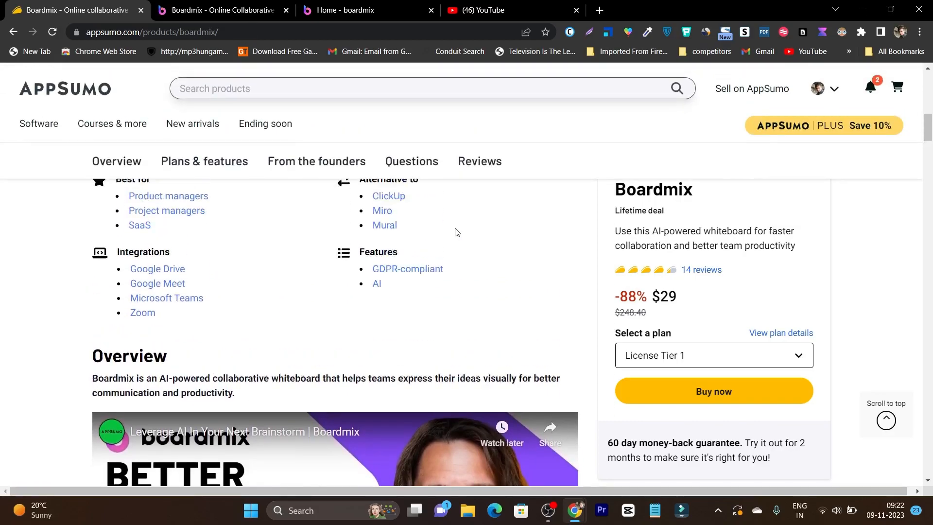
pyautogui.scroll(3)
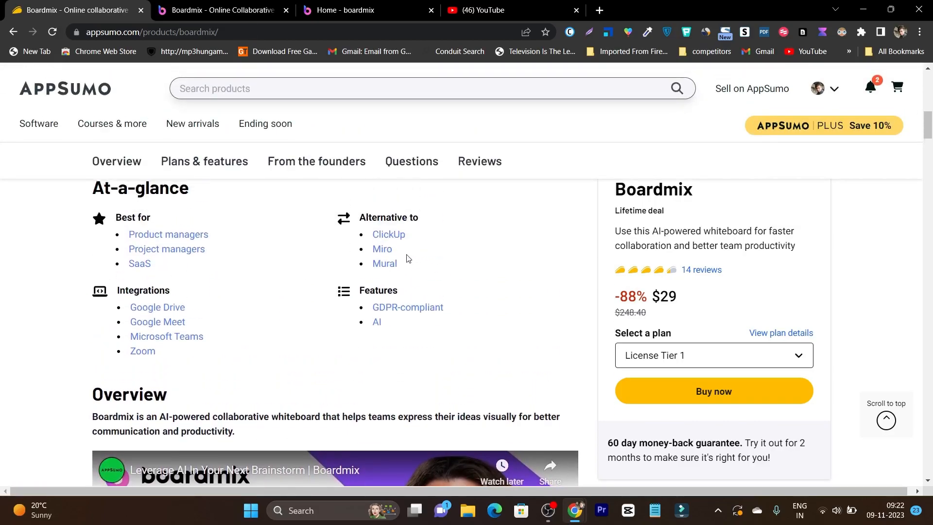
pyautogui.scroll(-3)
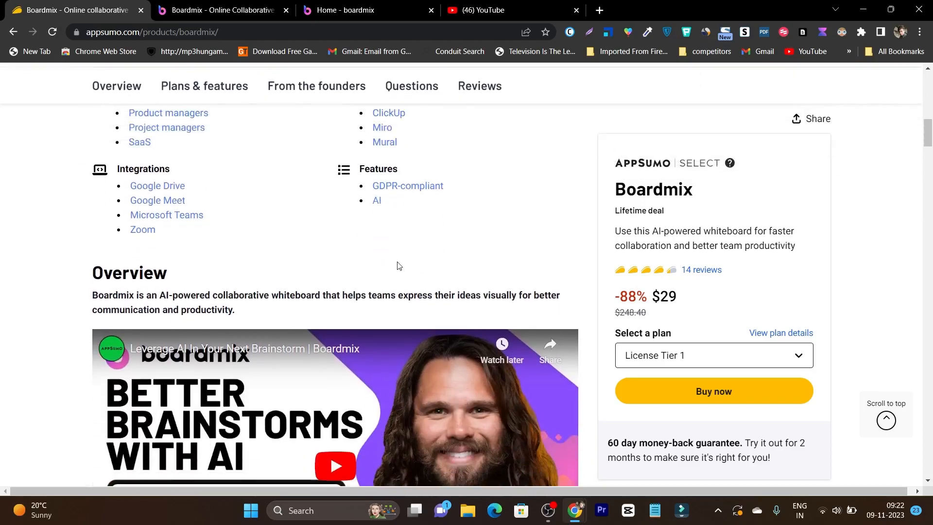
pyautogui.click(117, 85)
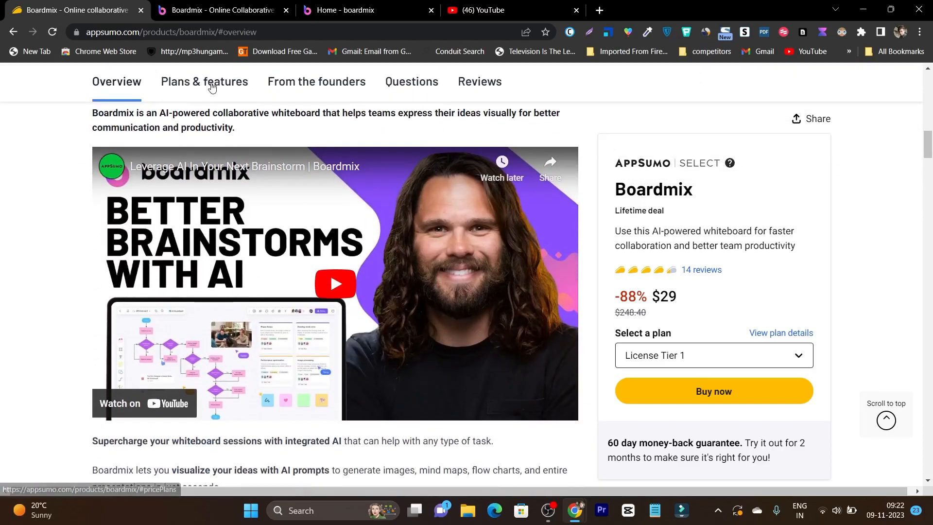
# Show the Plans & features section with License Tiers 1–3 at $29, $99 and $199
pyautogui.click(204, 81)
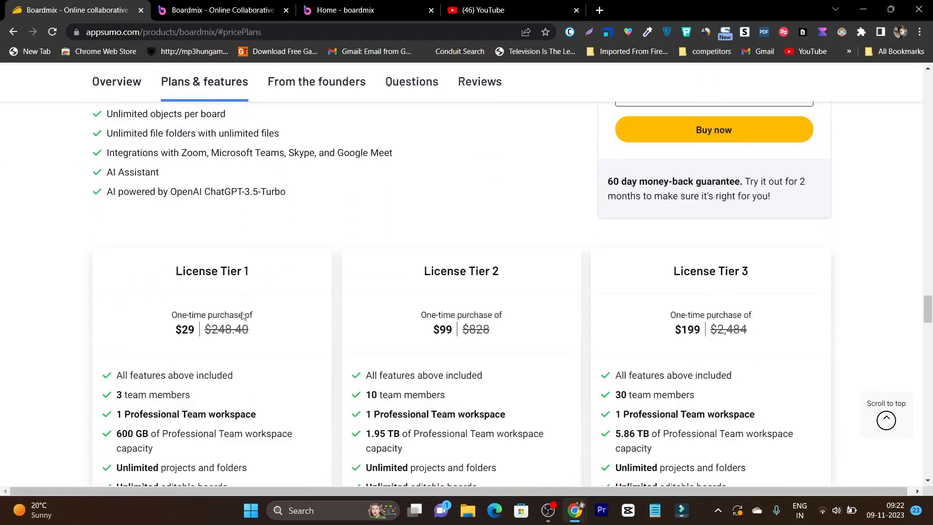
pyautogui.scroll(-3)
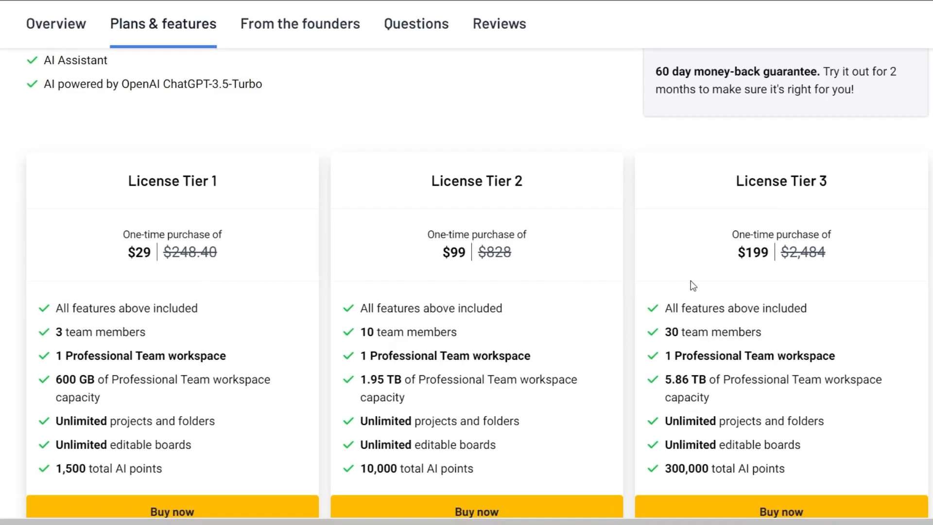
pyautogui.scroll(-3)
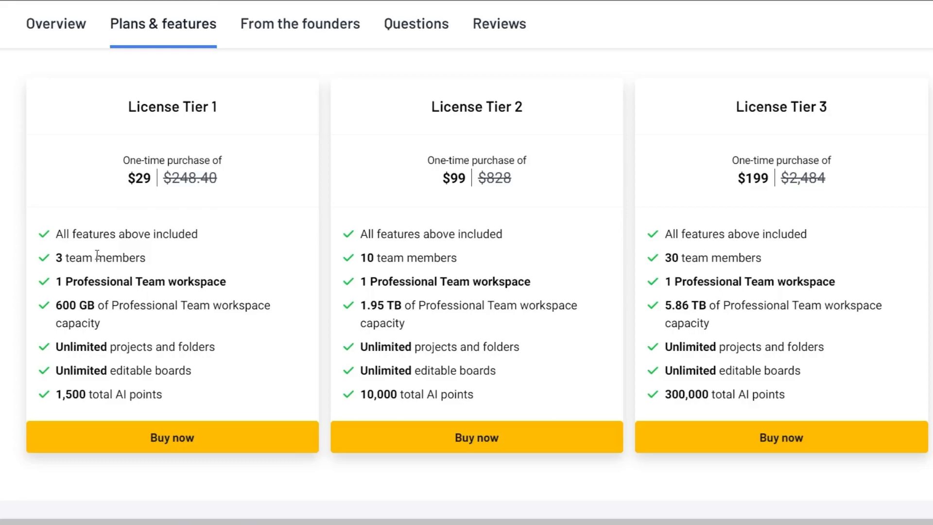
pyautogui.moveTo(104, 296)
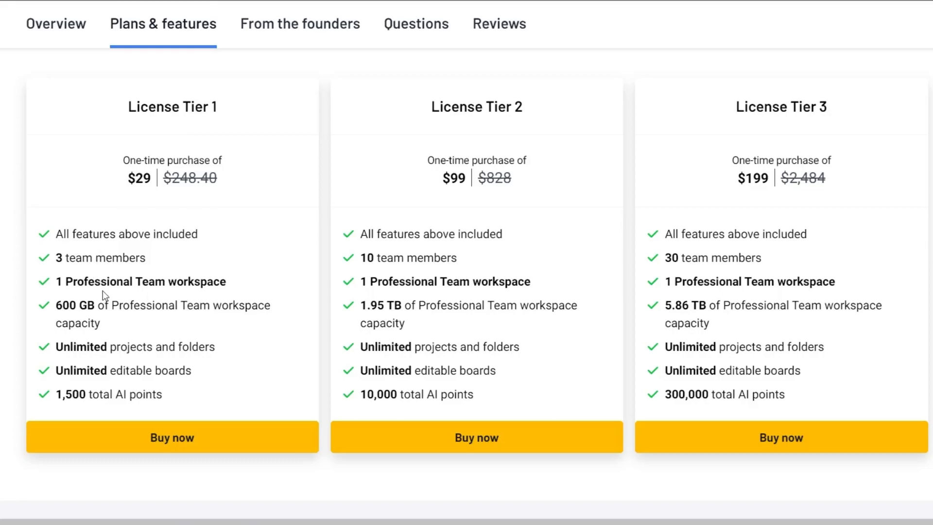
pyautogui.moveTo(82, 273)
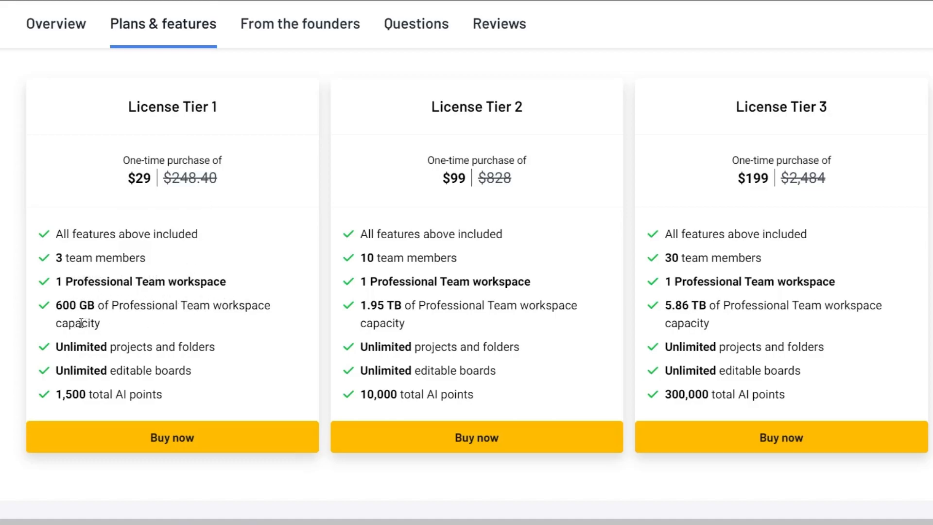
pyautogui.moveTo(234, 327)
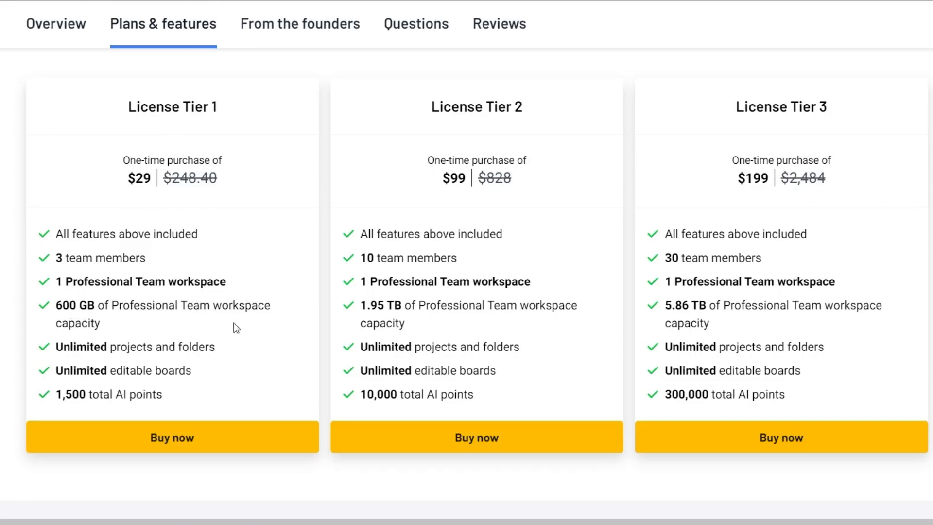
pyautogui.moveTo(214, 374)
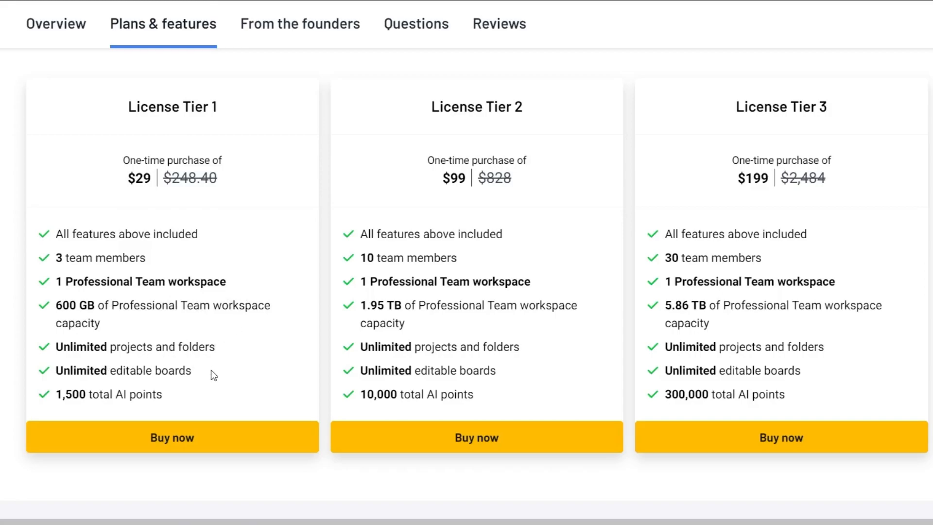
pyautogui.moveTo(152, 392)
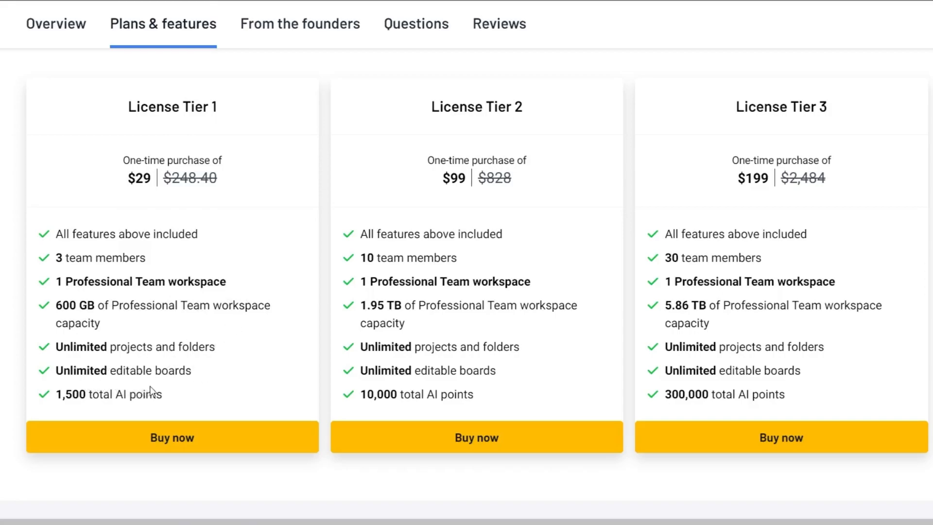
pyautogui.moveTo(102, 409)
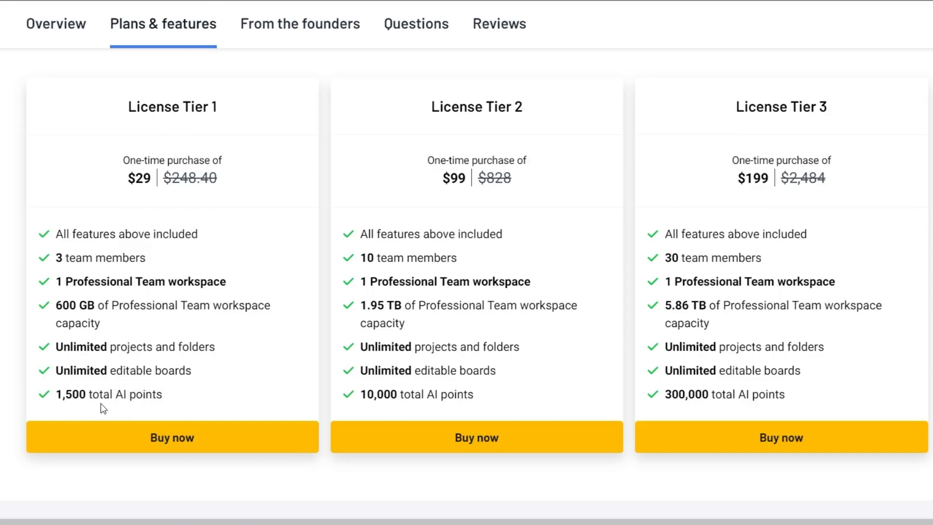
pyautogui.moveTo(266, 366)
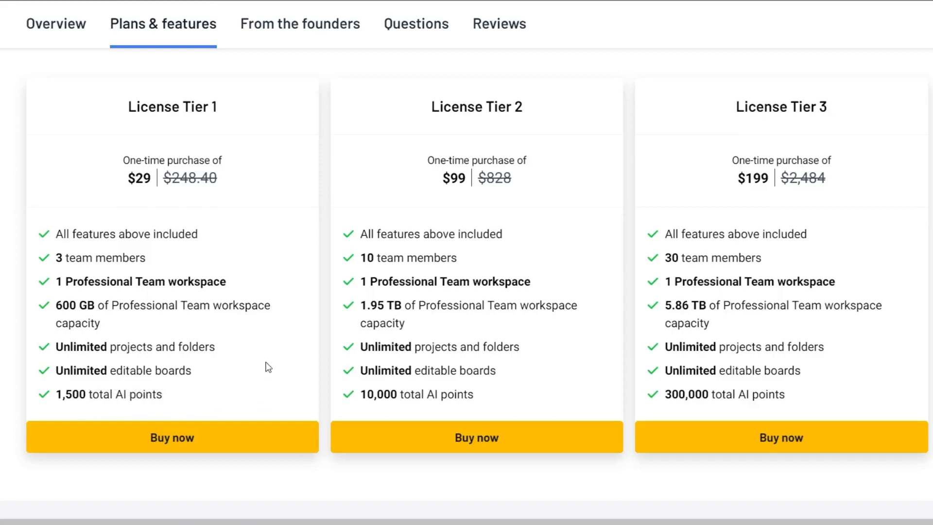
pyautogui.moveTo(308, 289)
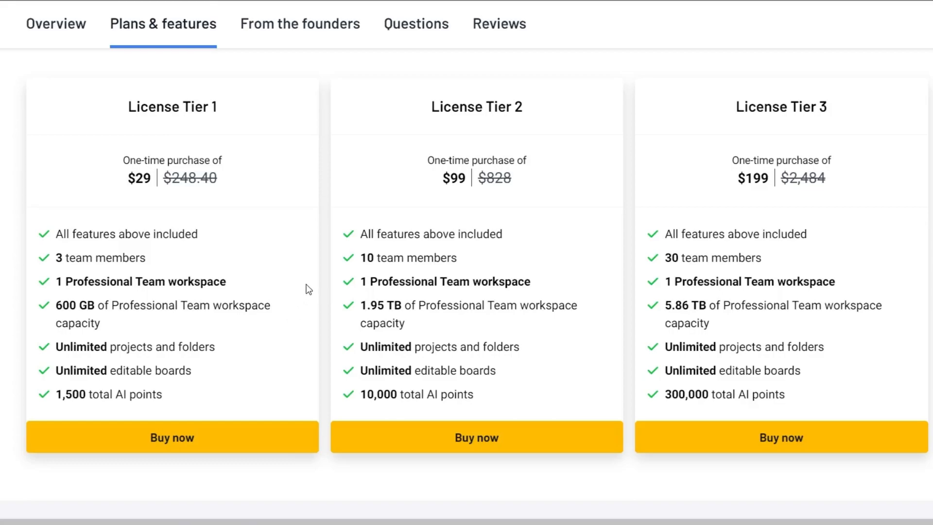
pyautogui.moveTo(689, 246)
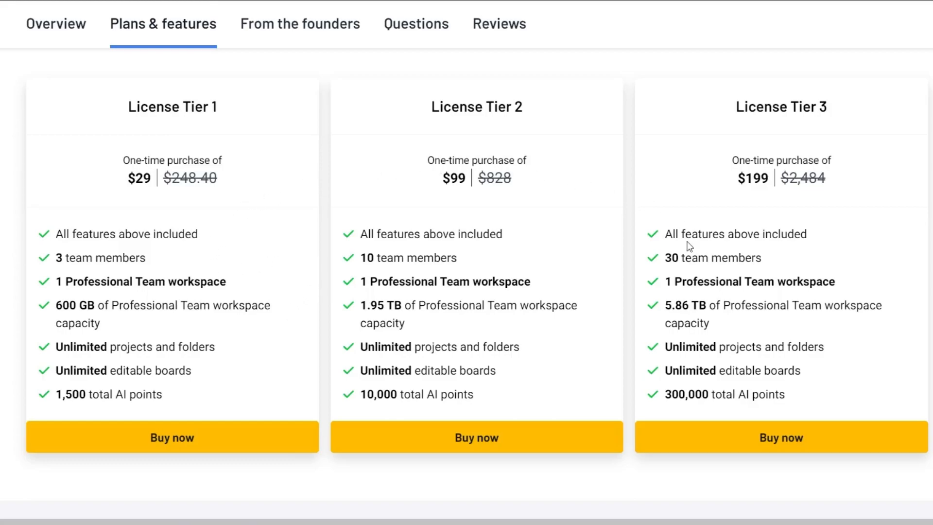
pyautogui.moveTo(407, 301)
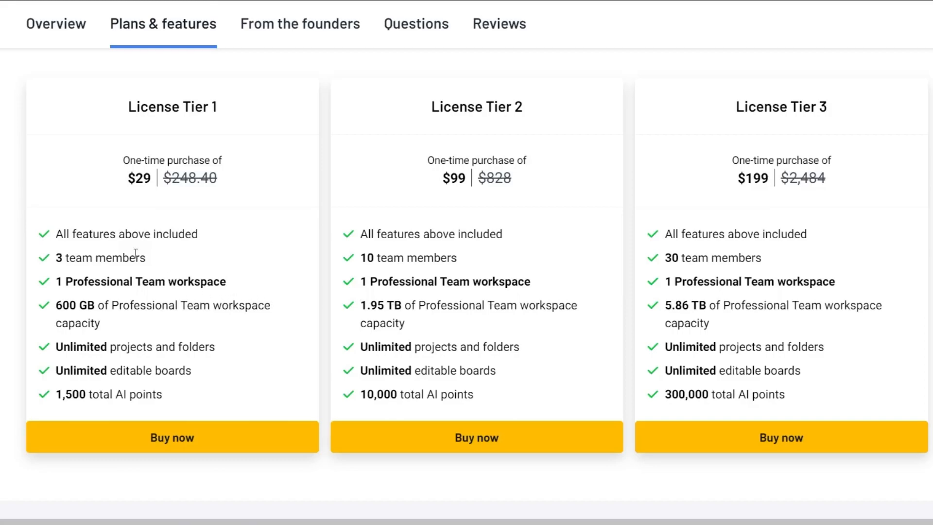
pyautogui.moveTo(538, 309)
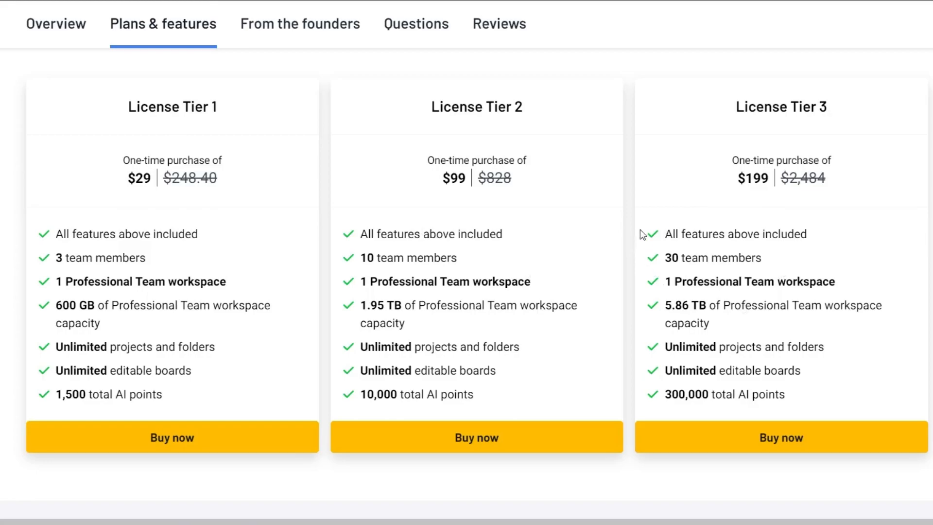
# Scroll up to the 'Features included in all plans' list above the license tiers
pyautogui.scroll(3)
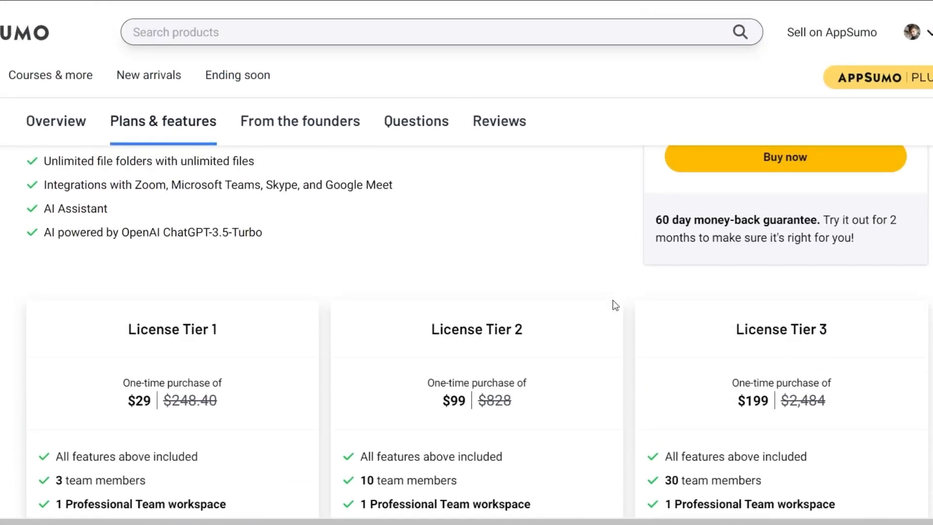
pyautogui.scroll(3)
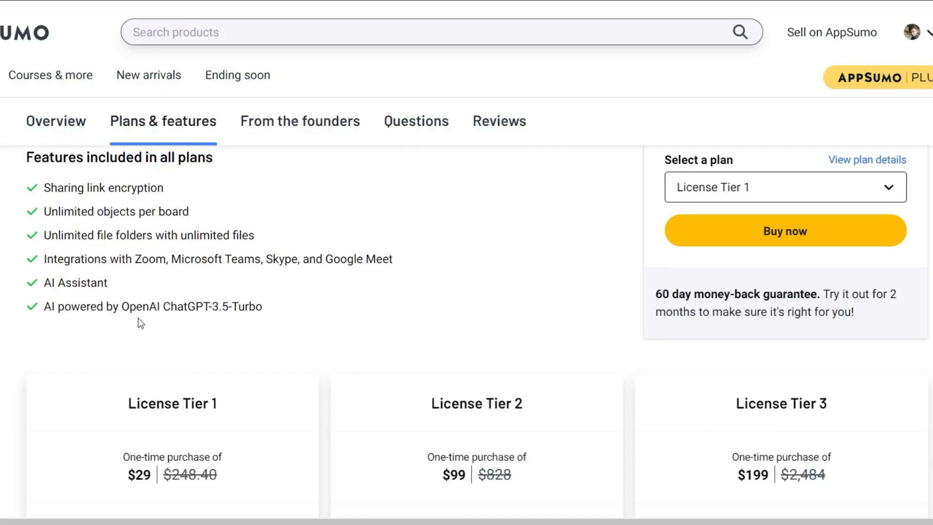
pyautogui.moveTo(192, 321)
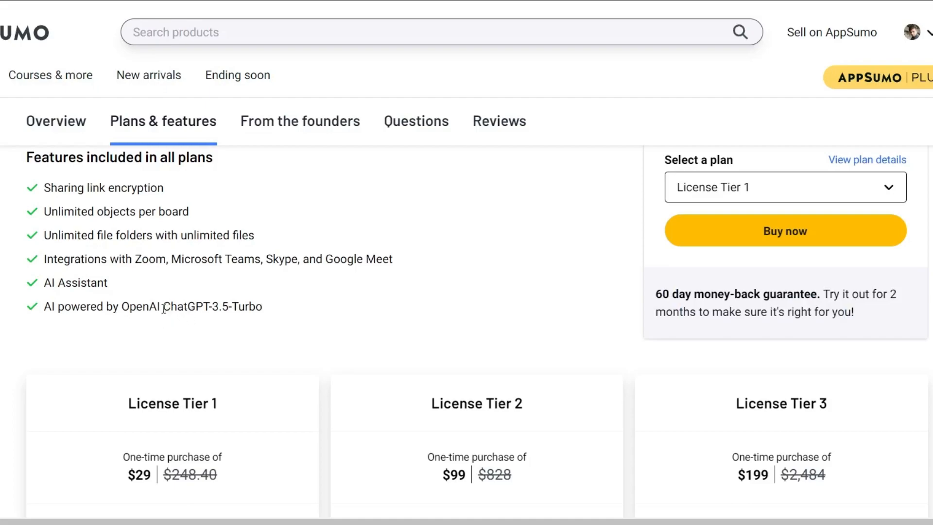
pyautogui.doubleClick(212, 306)
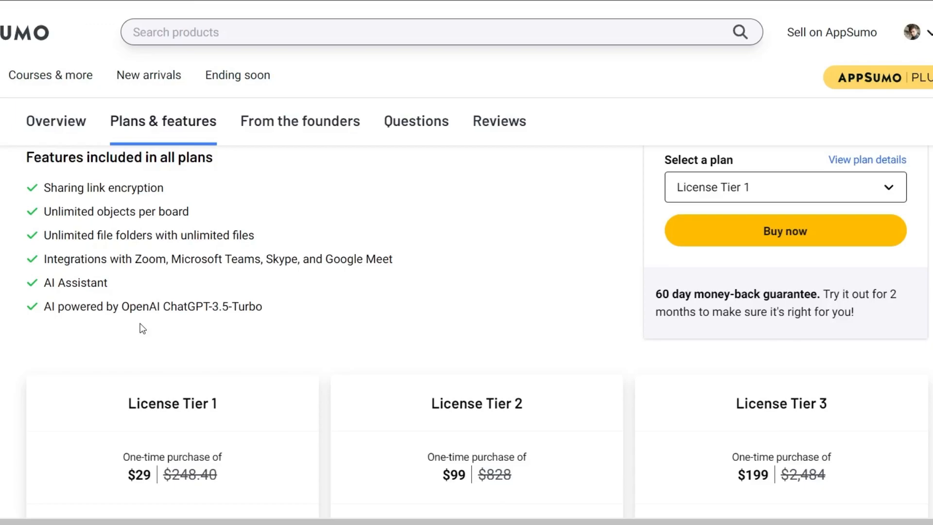
pyautogui.moveTo(177, 325)
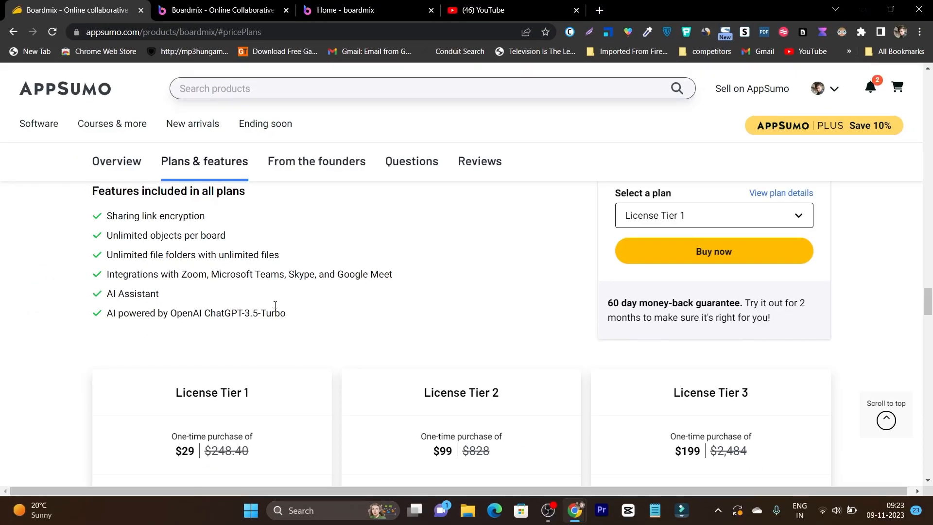
# Switch to the Boardmix web app's home dashboard
pyautogui.click(354, 11)
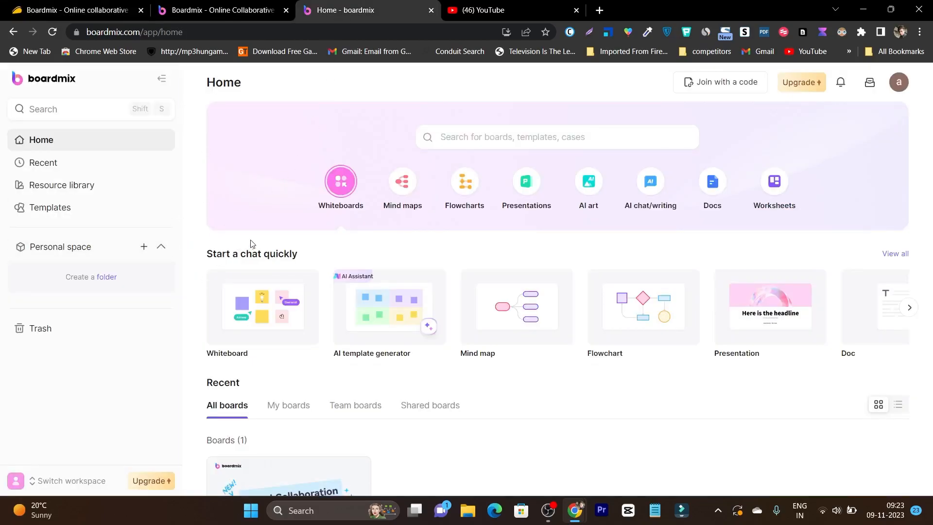
pyautogui.moveTo(316, 178)
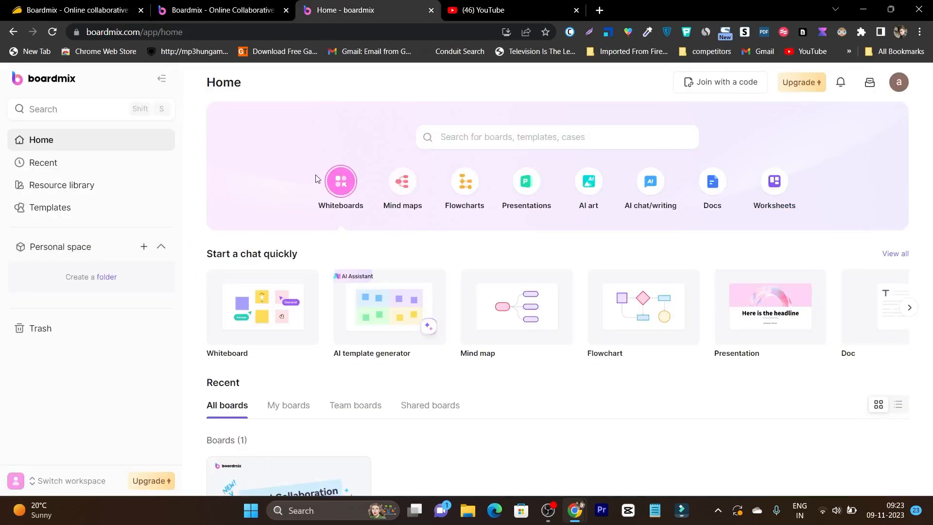
pyautogui.moveTo(518, 213)
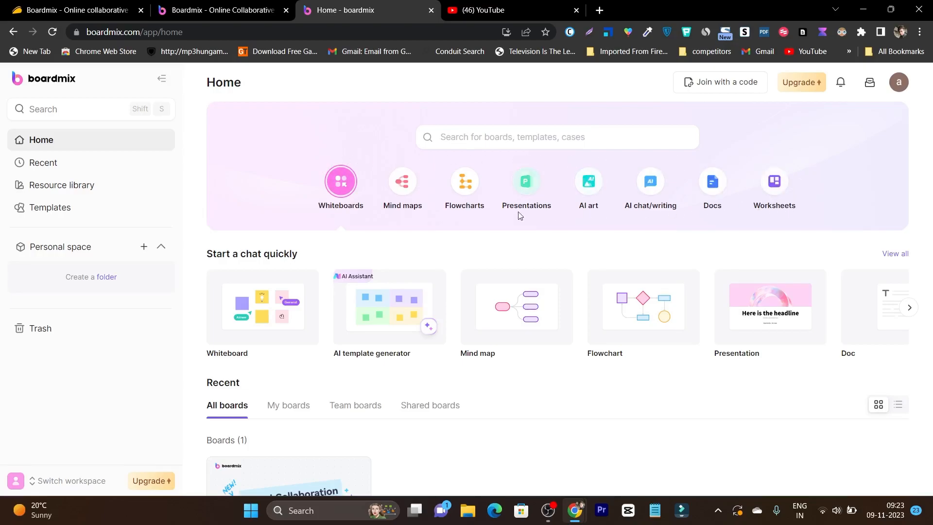
pyautogui.moveTo(369, 222)
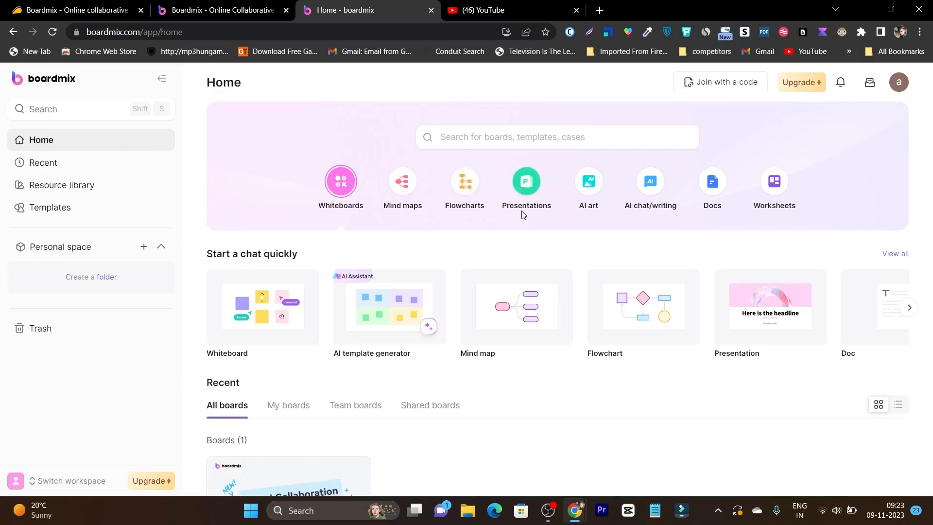
pyautogui.moveTo(678, 218)
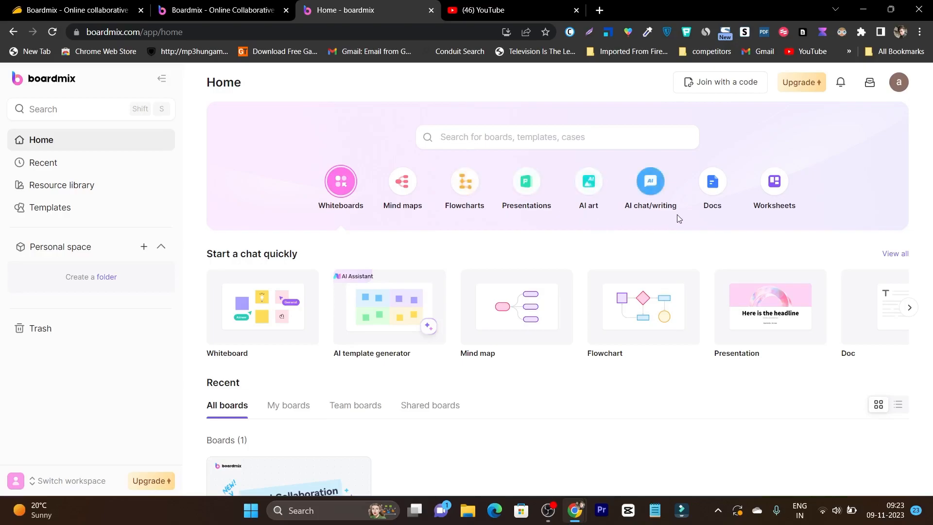
pyautogui.moveTo(318, 223)
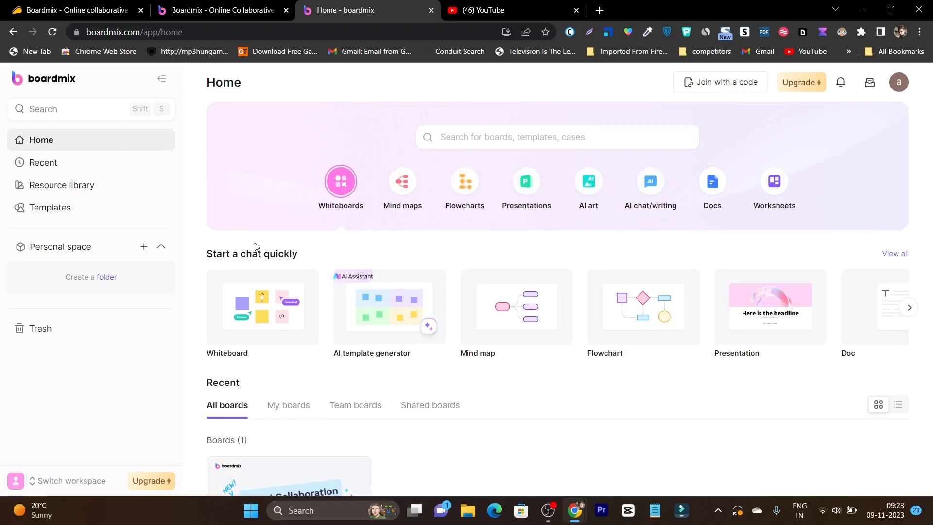
pyautogui.moveTo(308, 241)
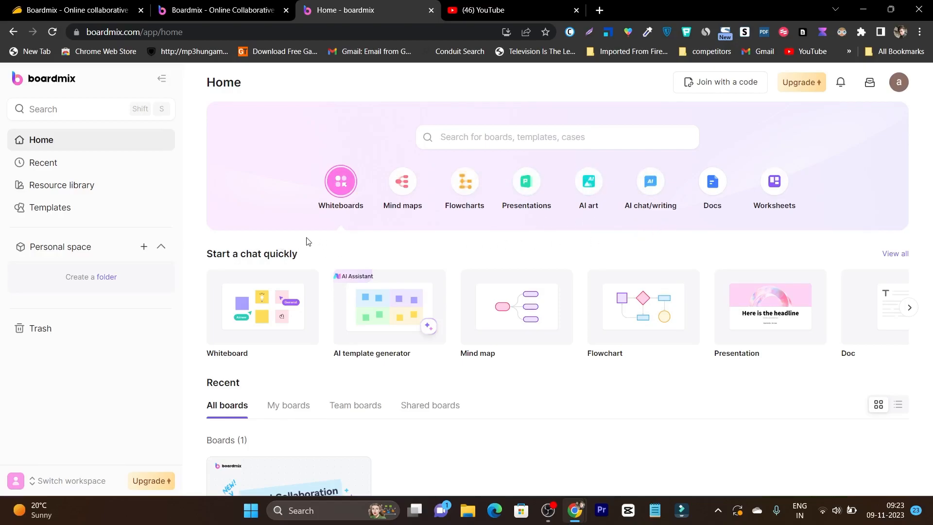
pyautogui.moveTo(292, 243)
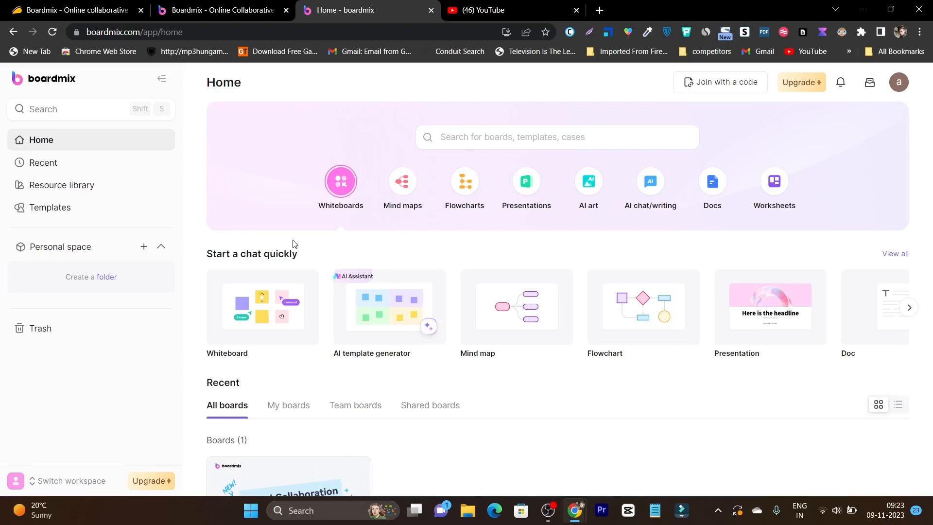
pyautogui.moveTo(884, 267)
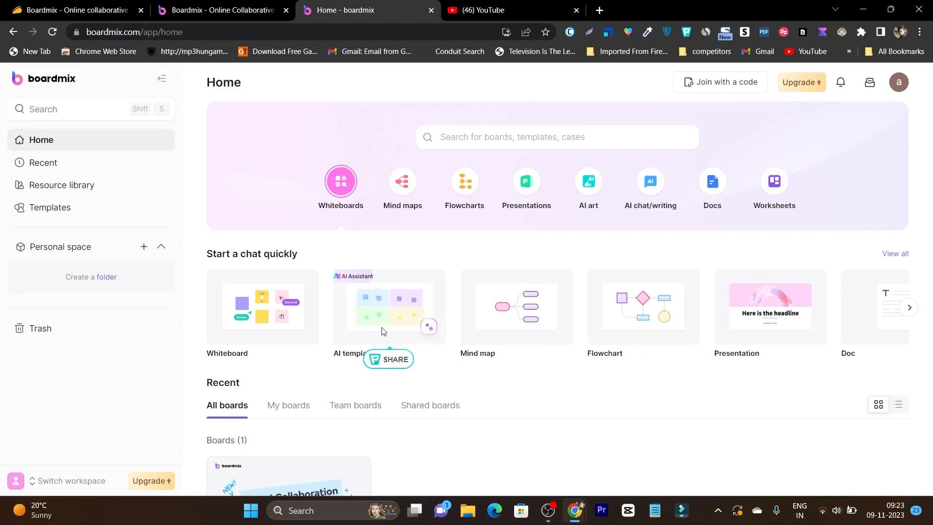
pyautogui.moveTo(426, 387)
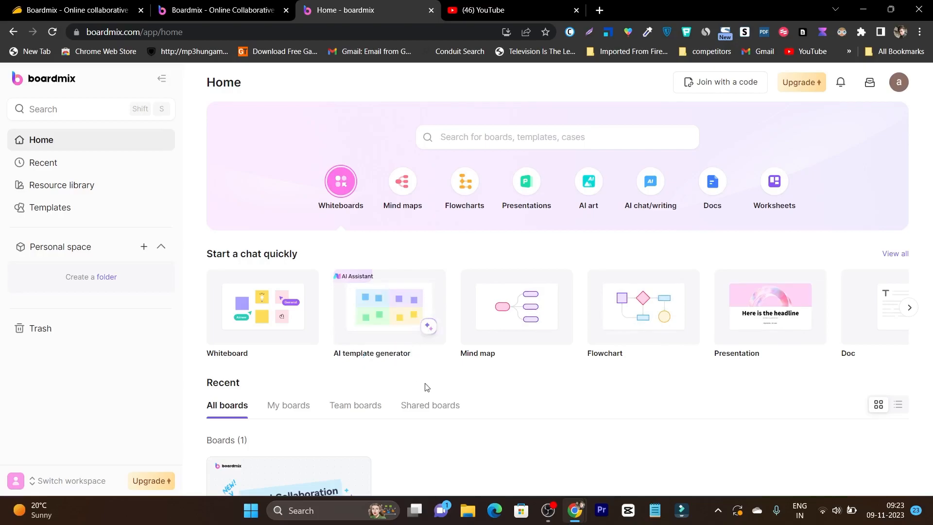
pyautogui.moveTo(455, 368)
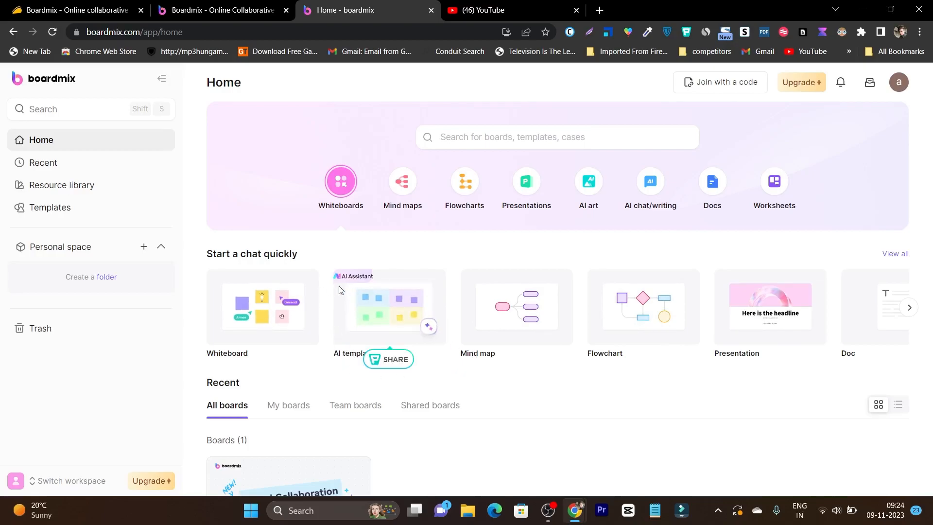
pyautogui.moveTo(348, 296)
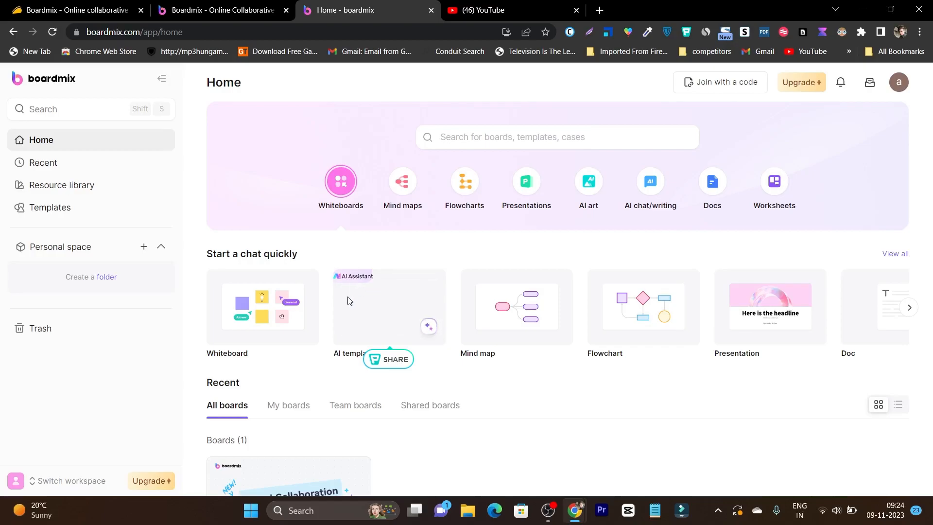
pyautogui.moveTo(424, 311)
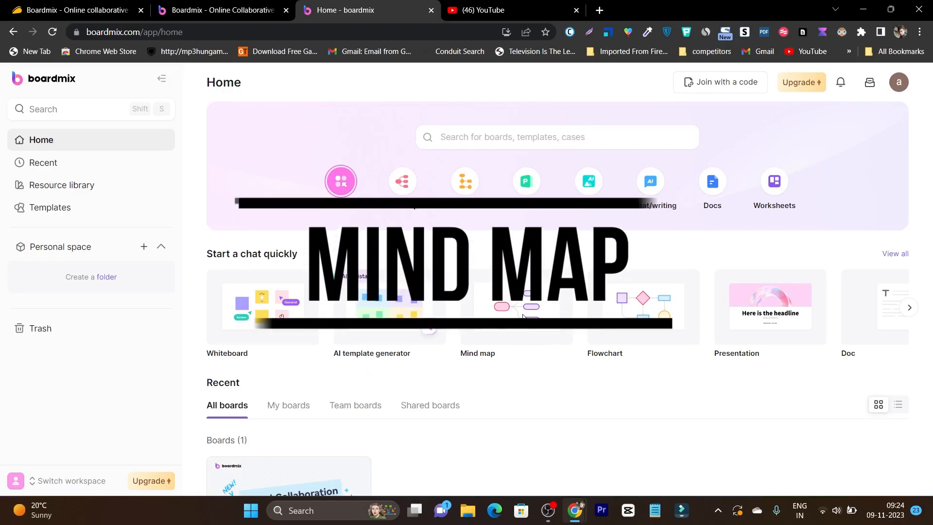
# Start a new mind map board, dismiss its tip card, and zoom out to 75% then back to 100%
pyautogui.click(477, 353)
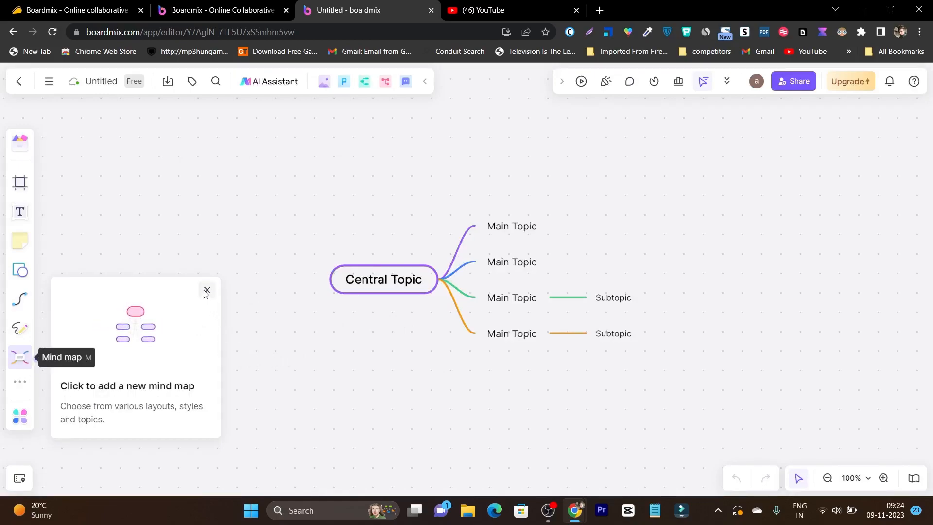
pyautogui.click(206, 291)
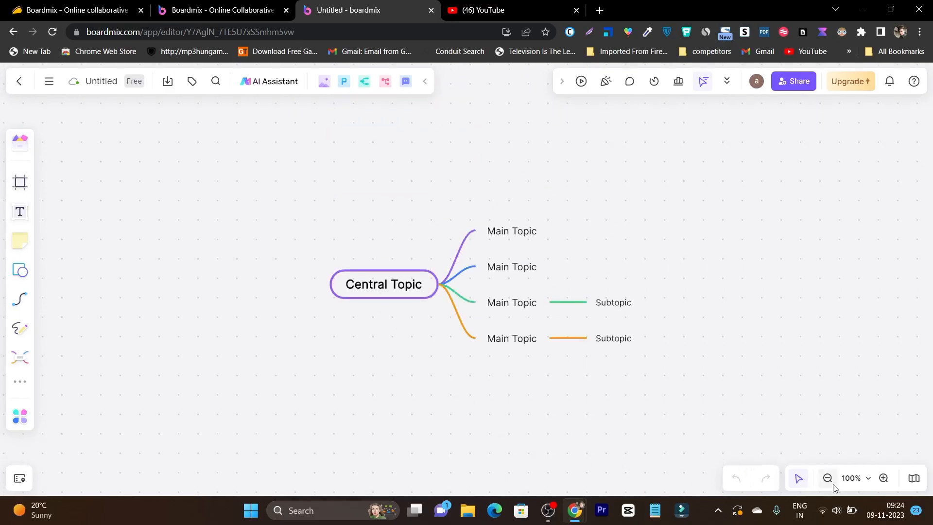
pyautogui.click(827, 478)
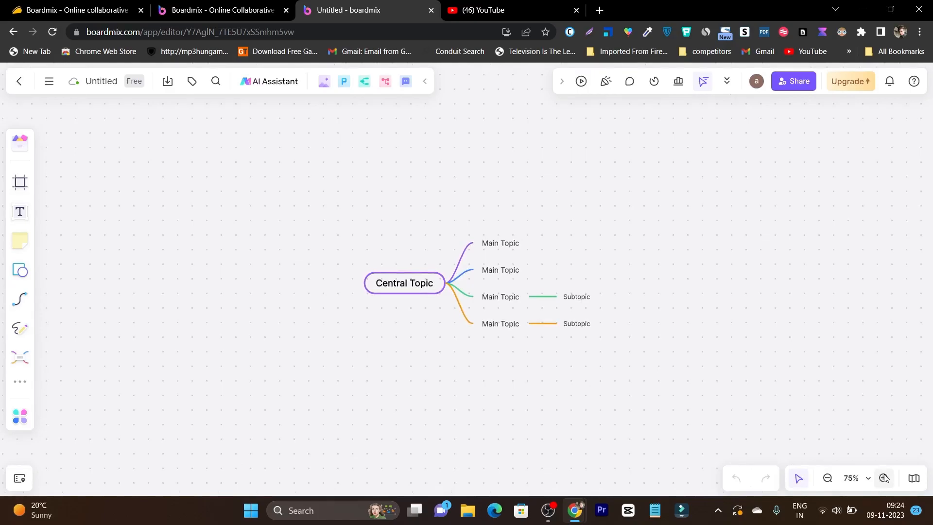
pyautogui.click(885, 487)
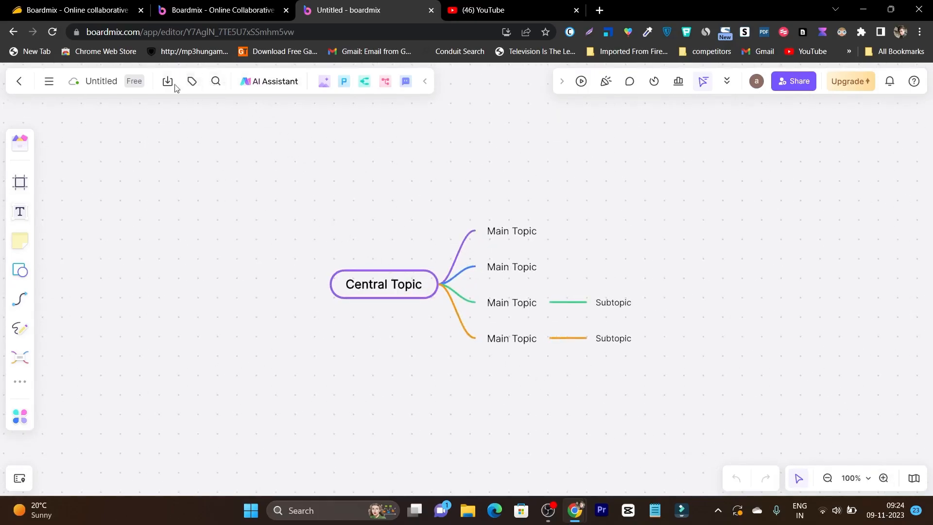
pyautogui.moveTo(390, 286)
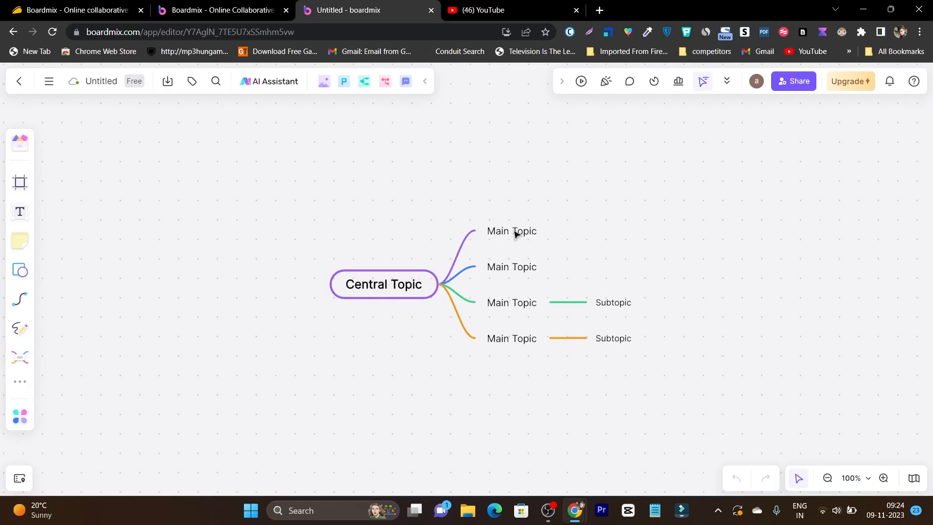
pyautogui.moveTo(20, 180)
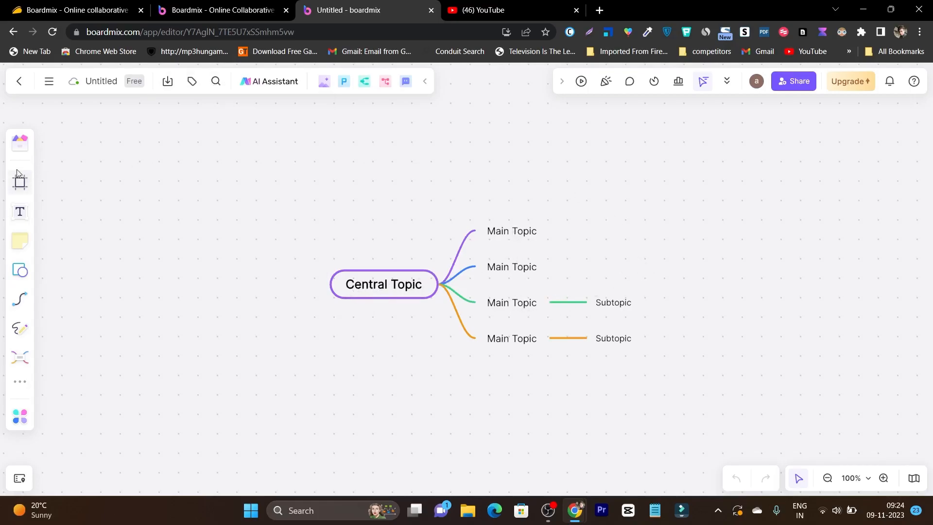
pyautogui.moveTo(20, 241)
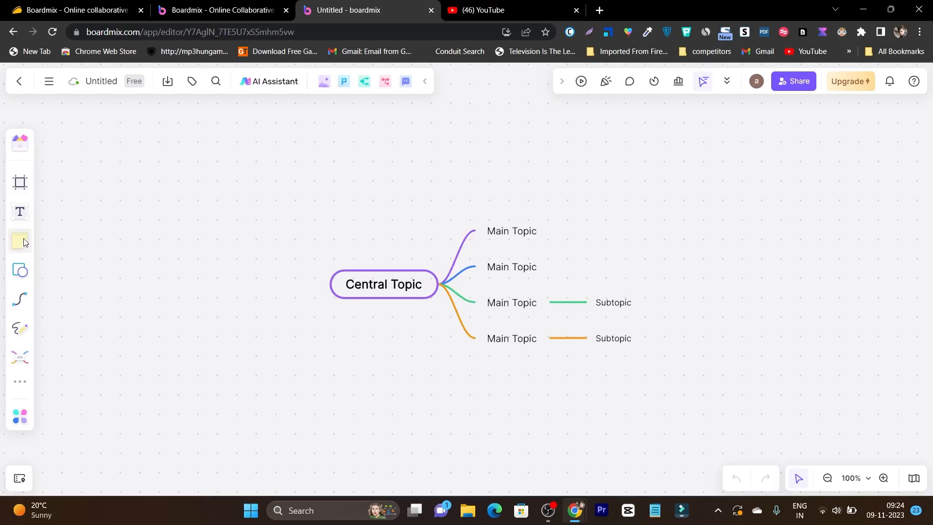
pyautogui.moveTo(21, 273)
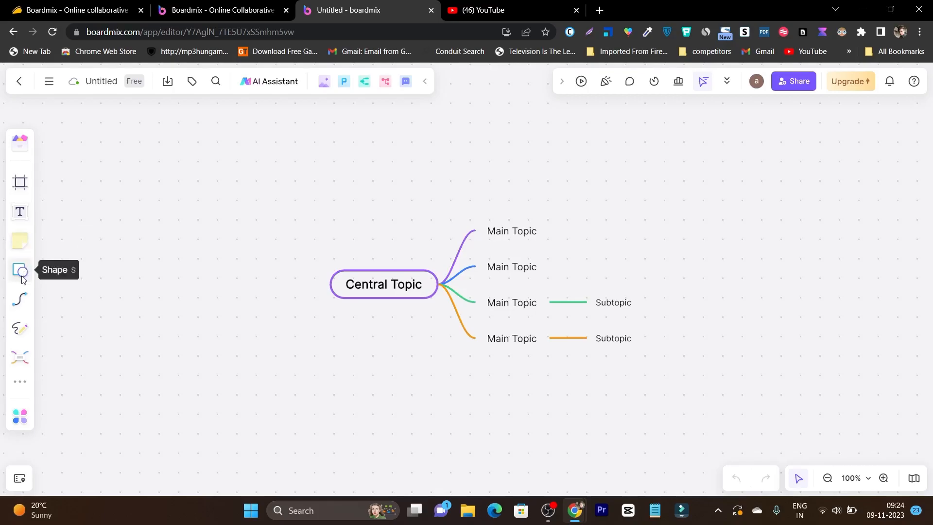
pyautogui.moveTo(21, 297)
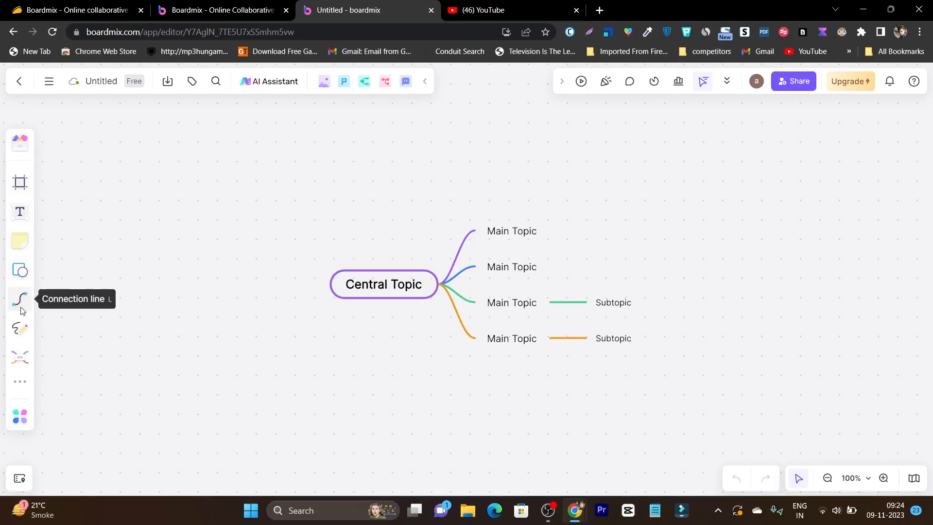
pyautogui.moveTo(20, 416)
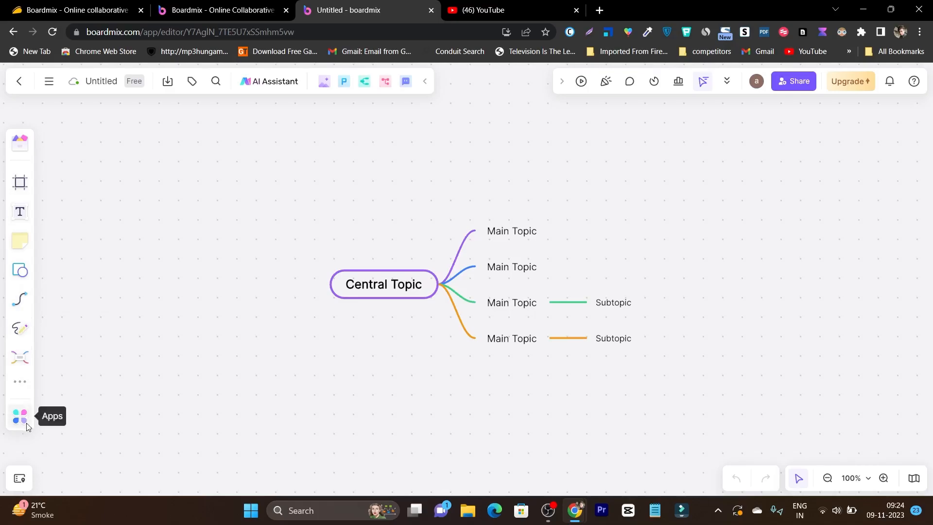
# Browse the add-on Apps panel, close it, and bring up the AI Assistant beside the Cloud kitchen Business map
pyautogui.click(19, 415)
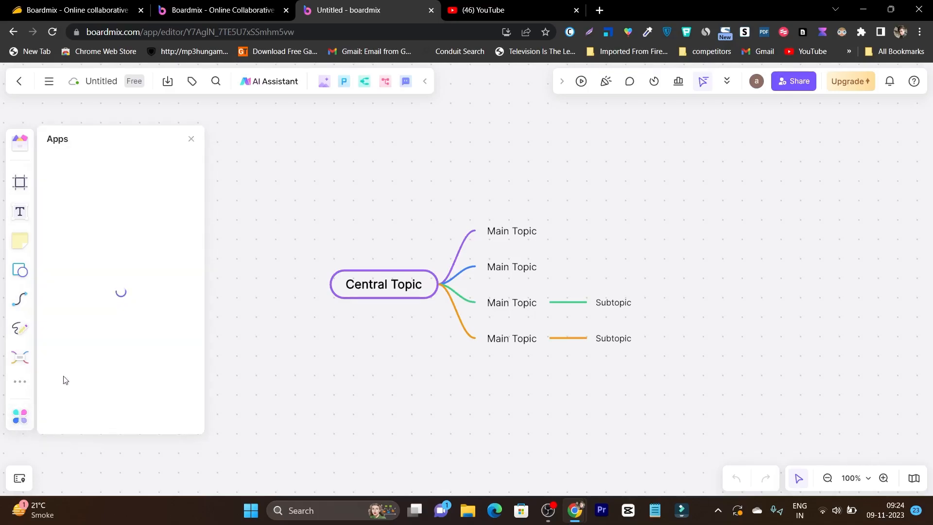
pyautogui.moveTo(137, 251)
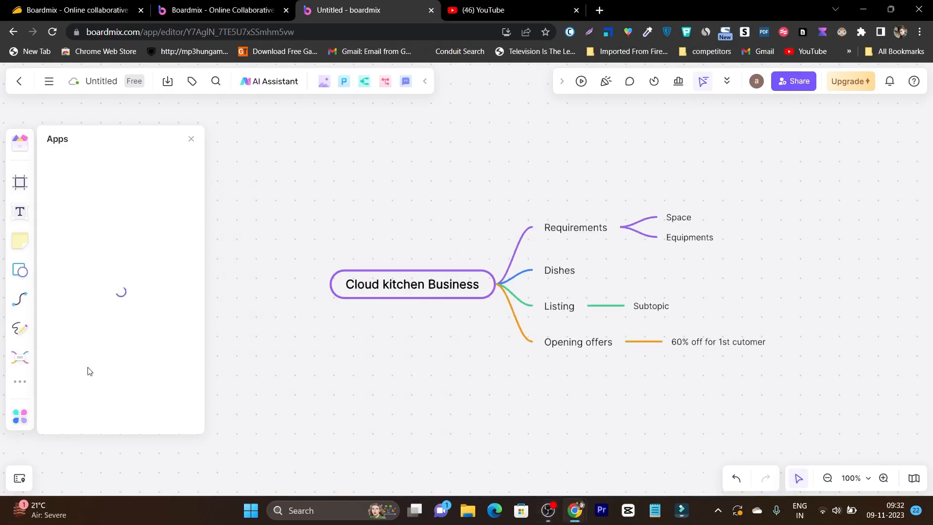
pyautogui.moveTo(143, 251)
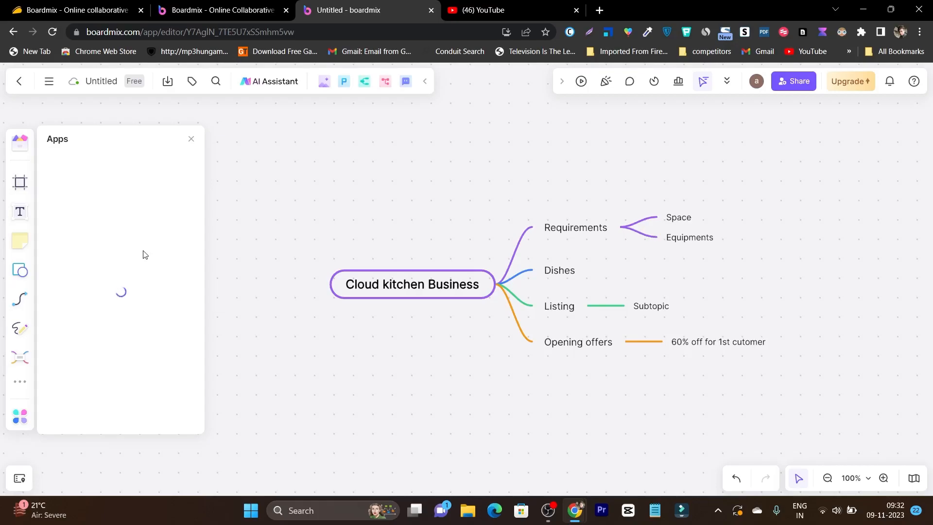
pyautogui.moveTo(117, 333)
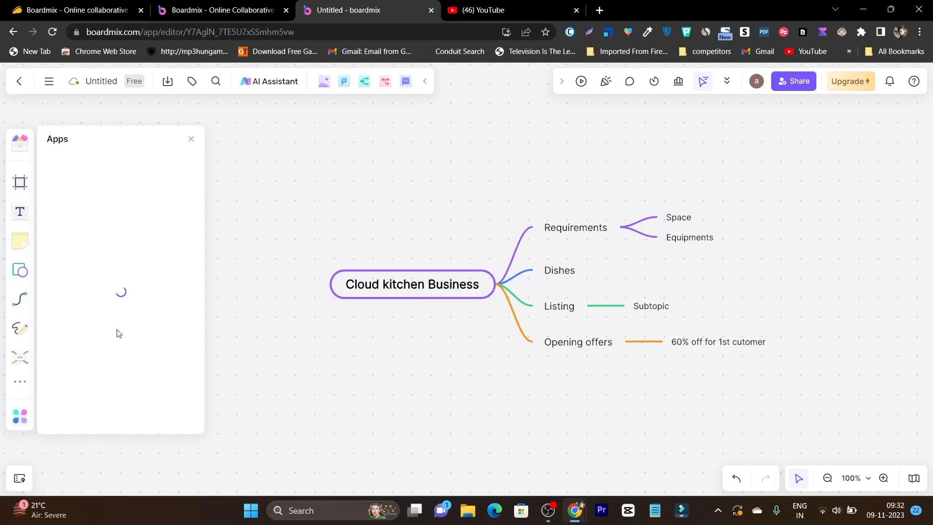
pyautogui.moveTo(160, 326)
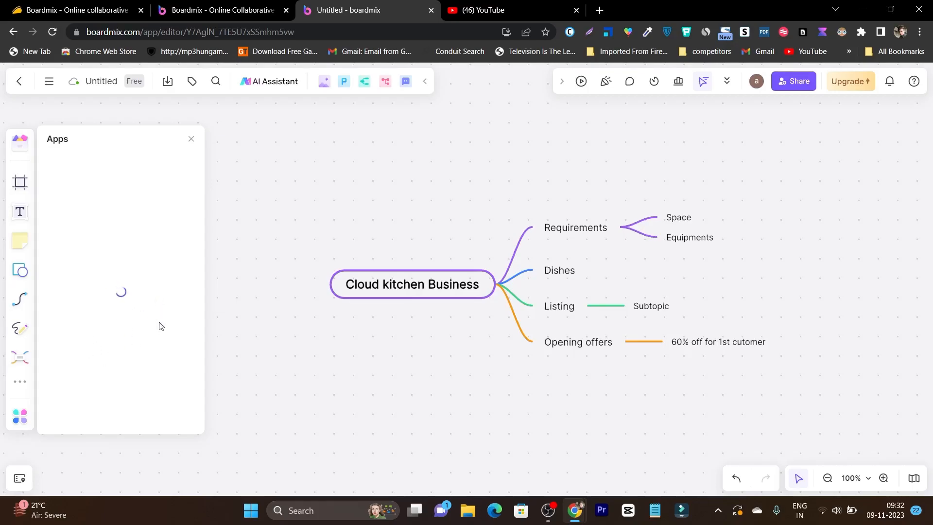
pyautogui.moveTo(144, 288)
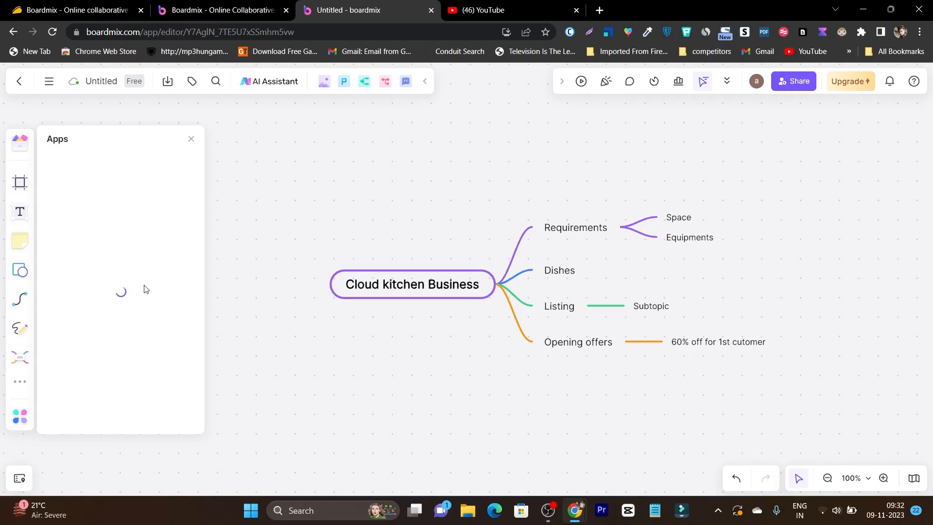
pyautogui.moveTo(126, 272)
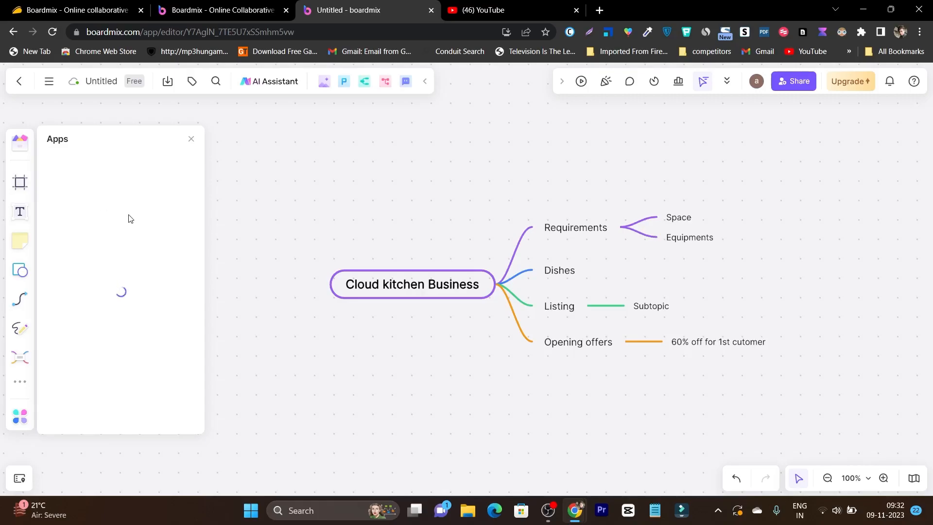
pyautogui.moveTo(175, 322)
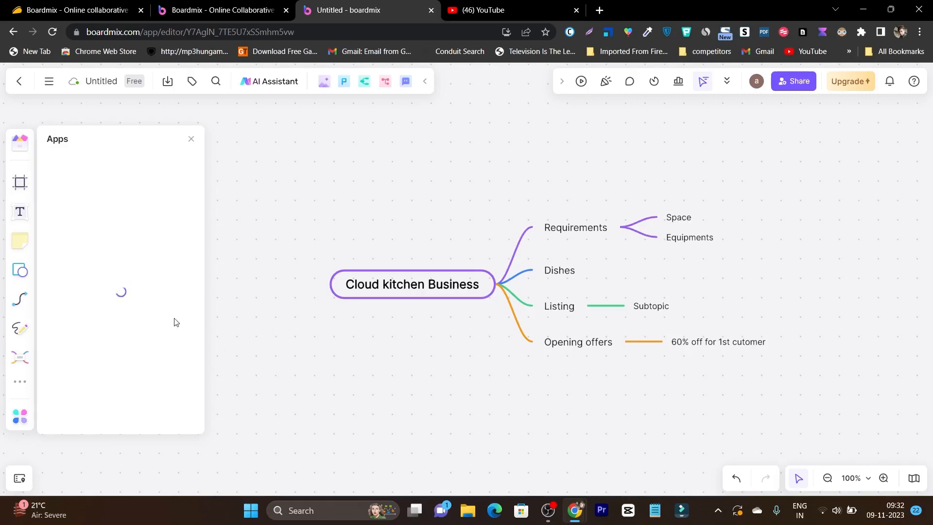
pyautogui.click(190, 138)
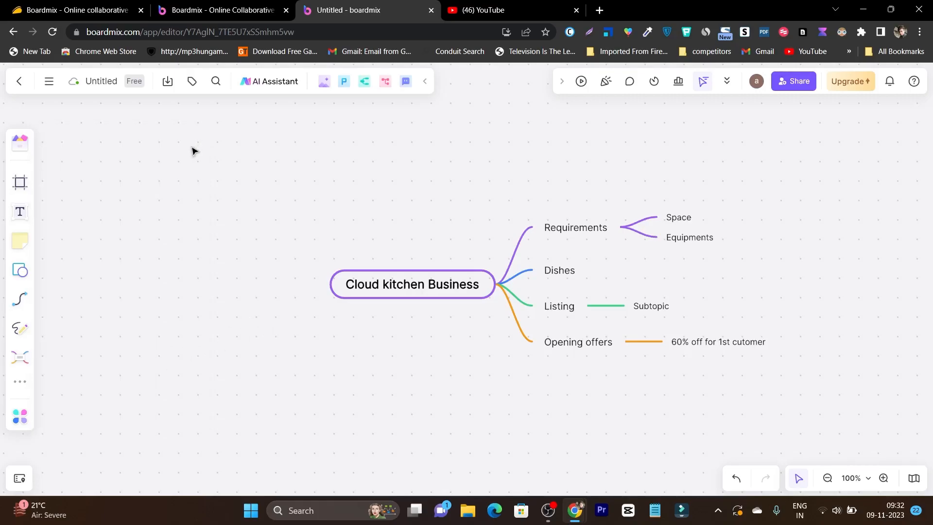
pyautogui.moveTo(269, 82)
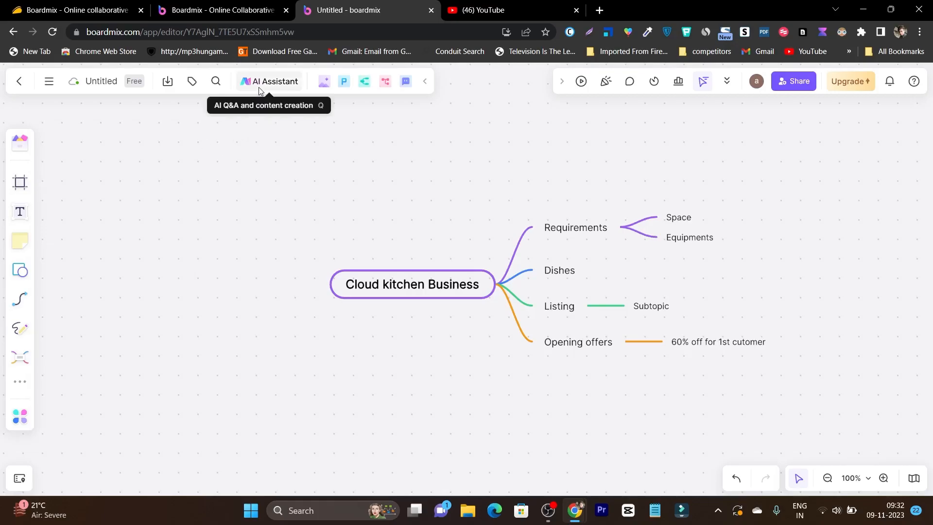
pyautogui.moveTo(471, 319)
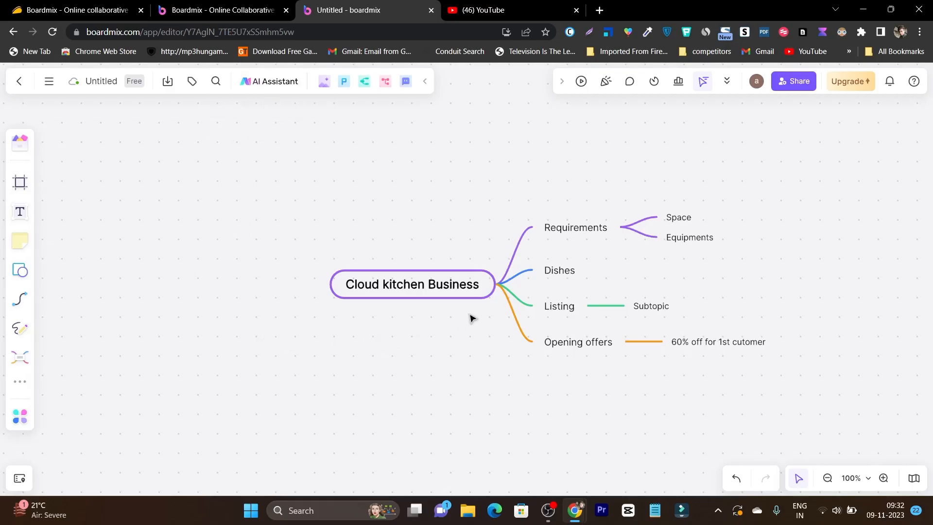
pyautogui.moveTo(382, 316)
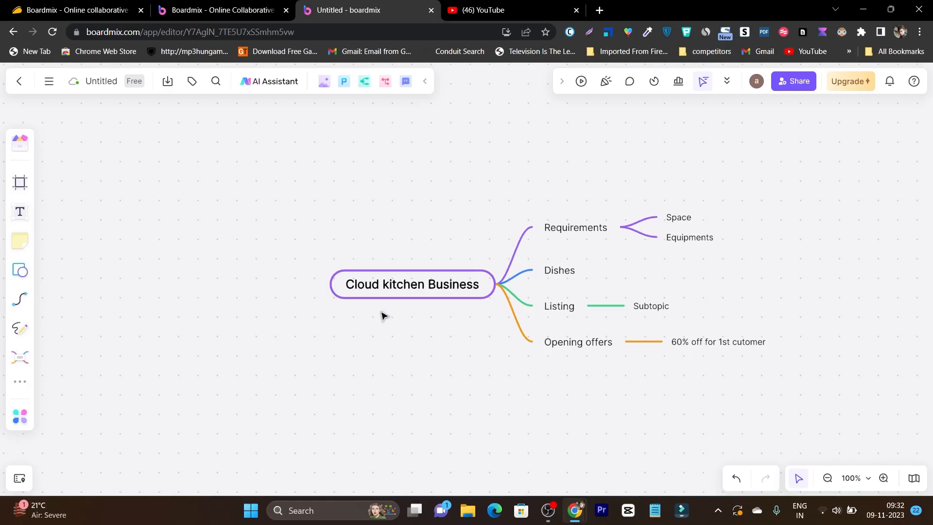
pyautogui.moveTo(648, 243)
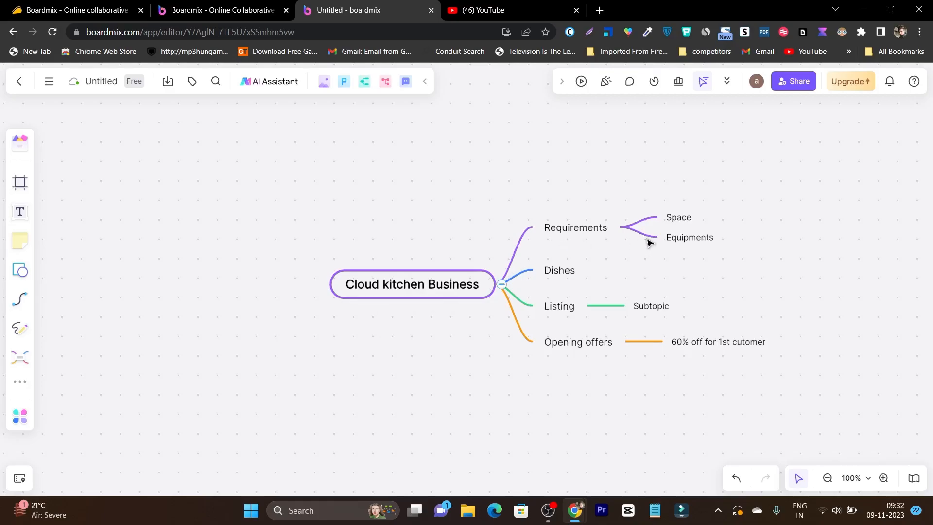
pyautogui.moveTo(568, 323)
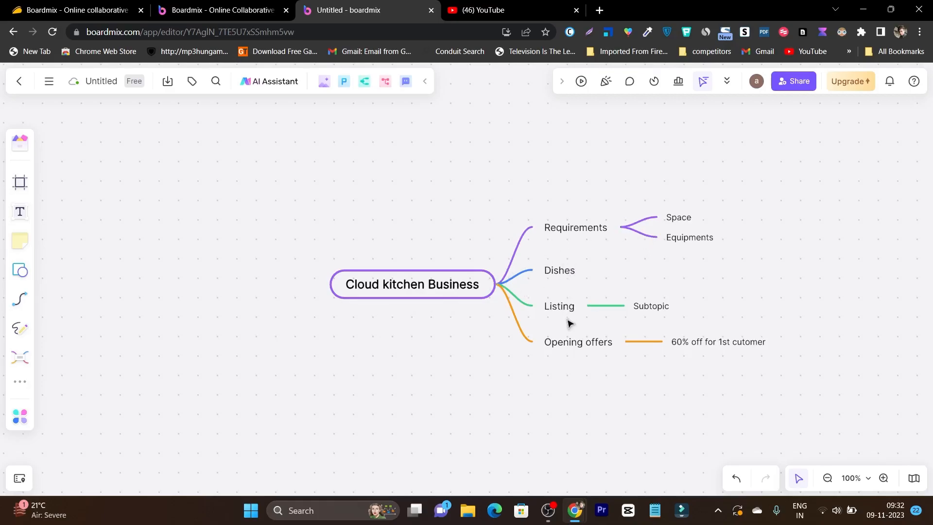
pyautogui.moveTo(791, 287)
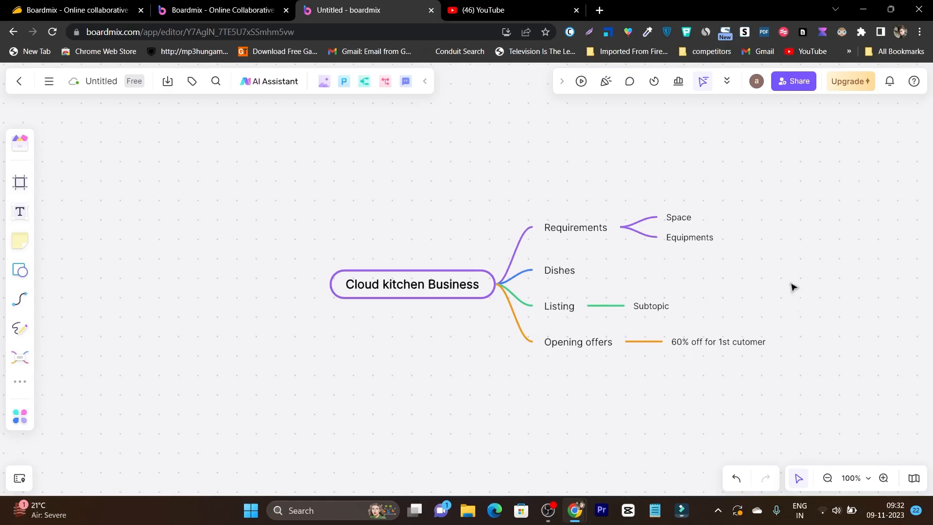
pyautogui.moveTo(443, 273)
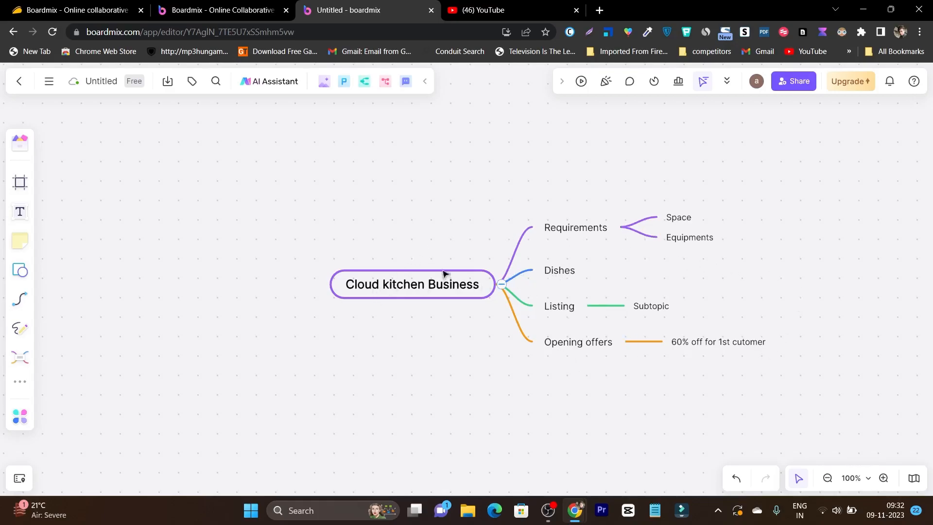
pyautogui.moveTo(269, 81)
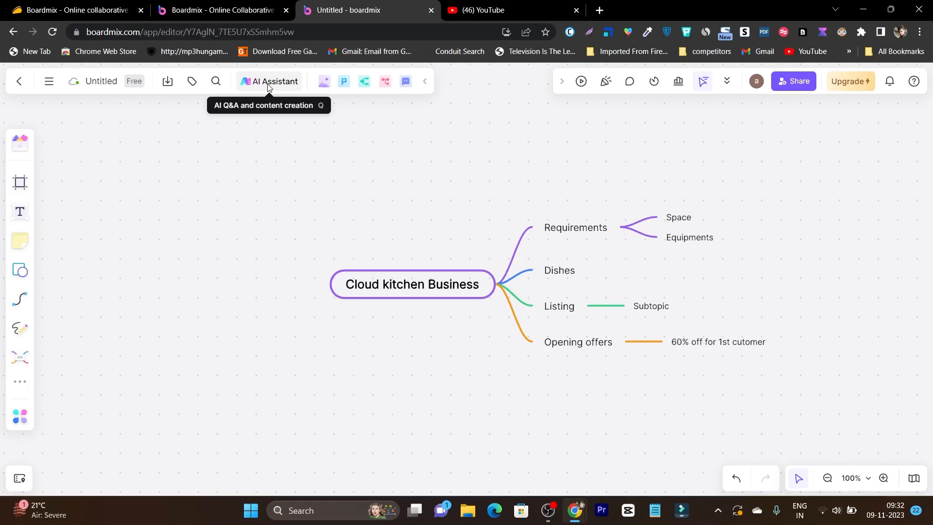
pyautogui.click(268, 81)
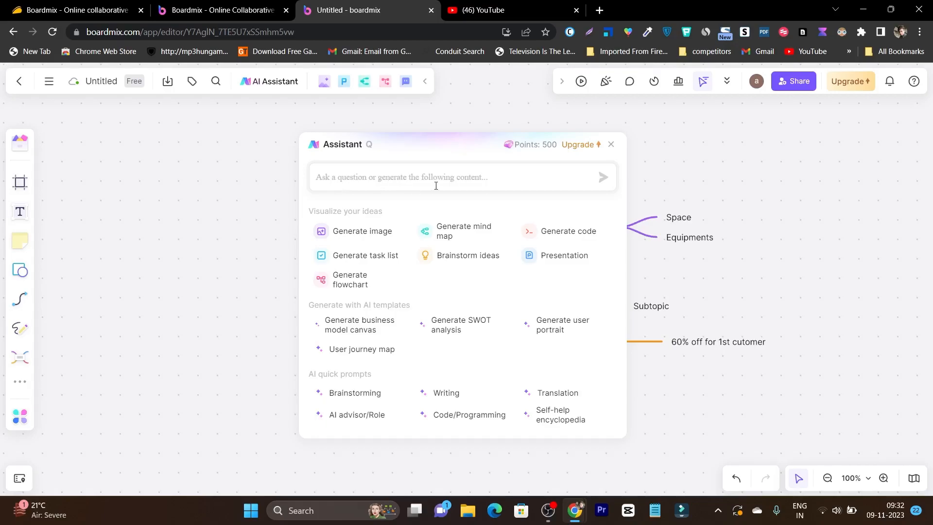
pyautogui.moveTo(365, 255)
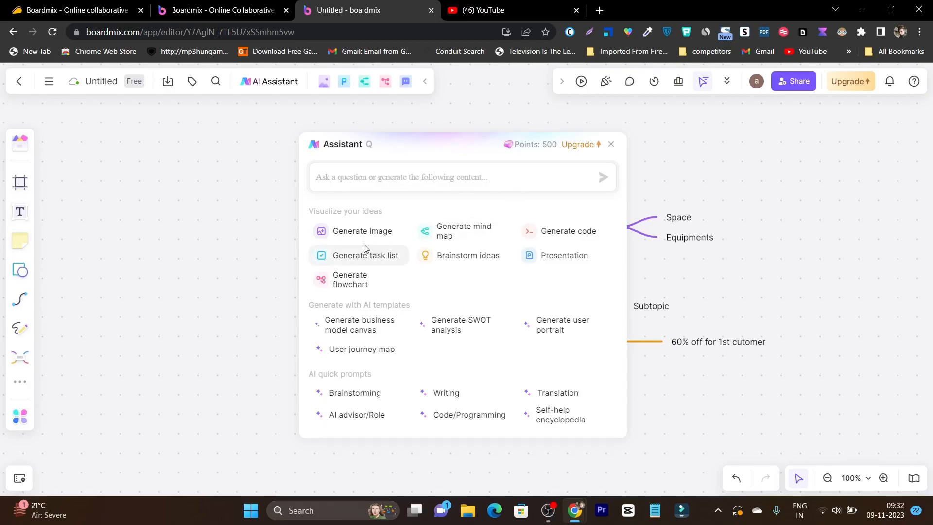
pyautogui.moveTo(463, 230)
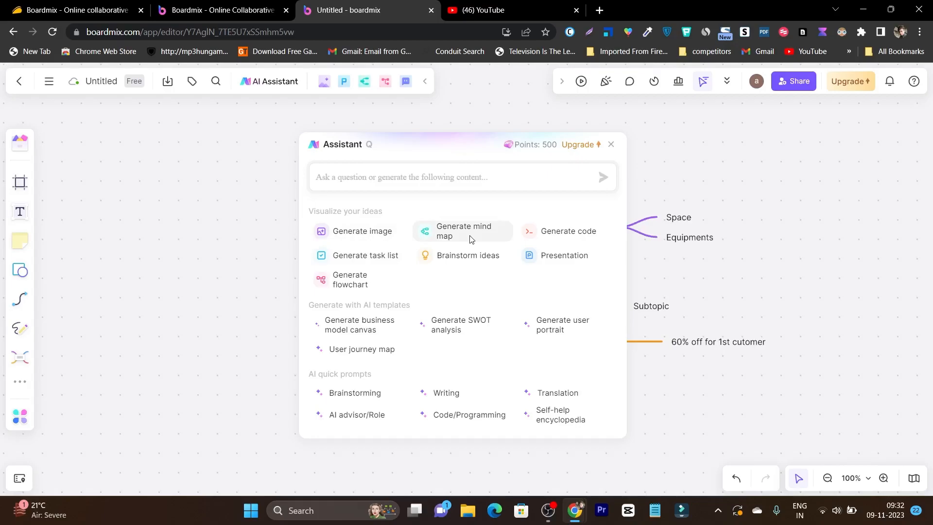
pyautogui.moveTo(510, 254)
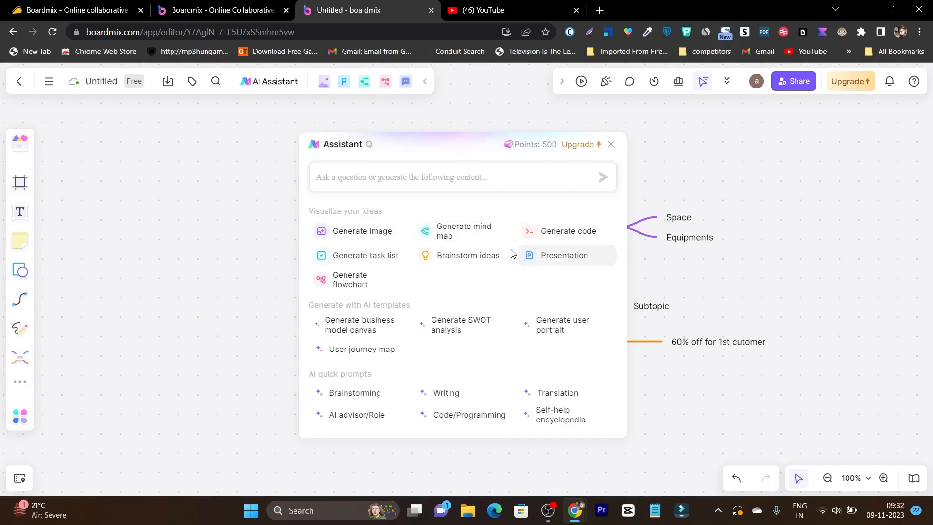
pyautogui.moveTo(476, 236)
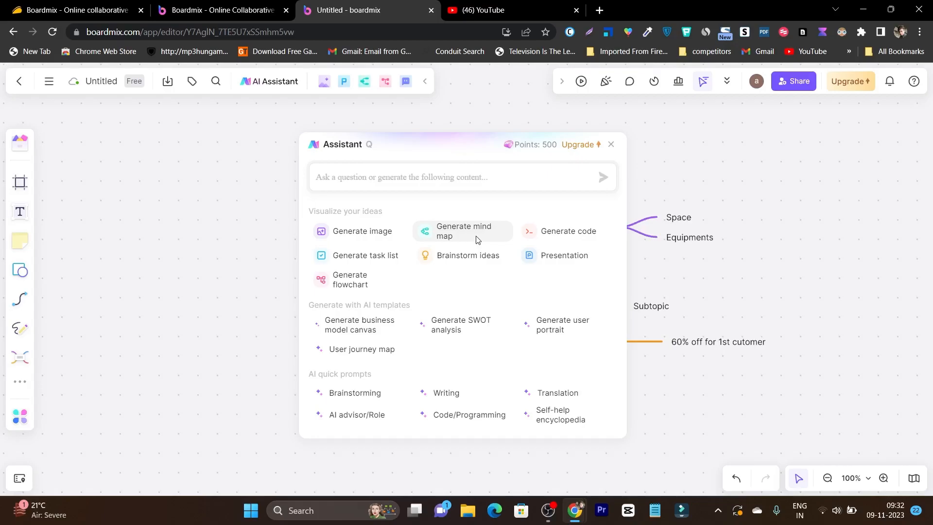
pyautogui.moveTo(365, 280)
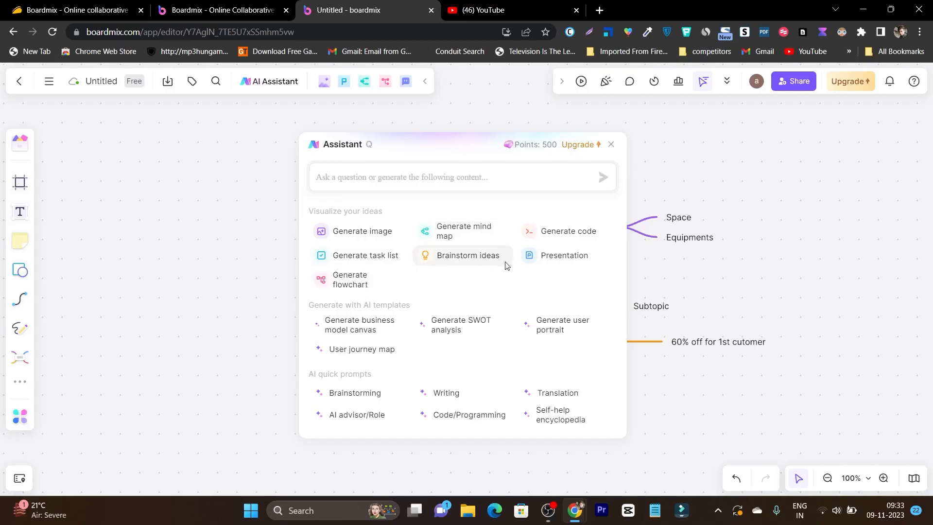
pyautogui.moveTo(387, 324)
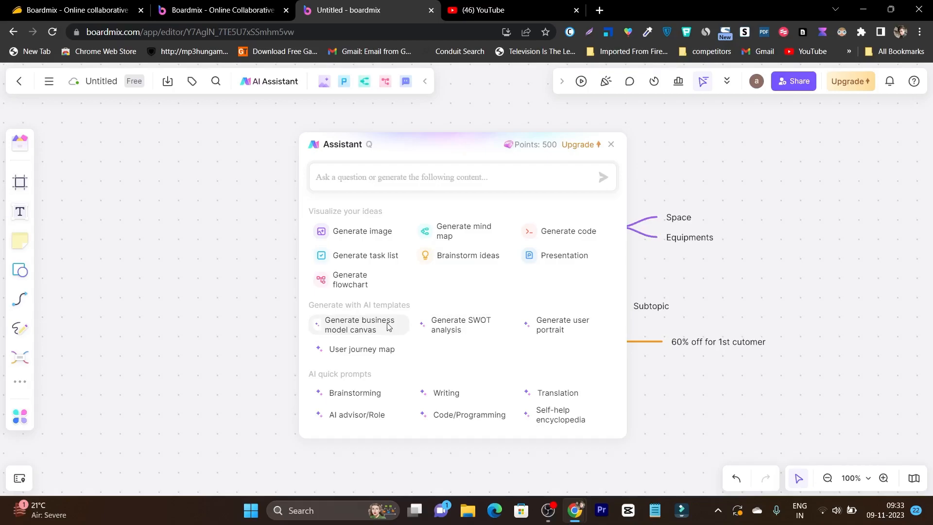
pyautogui.moveTo(381, 385)
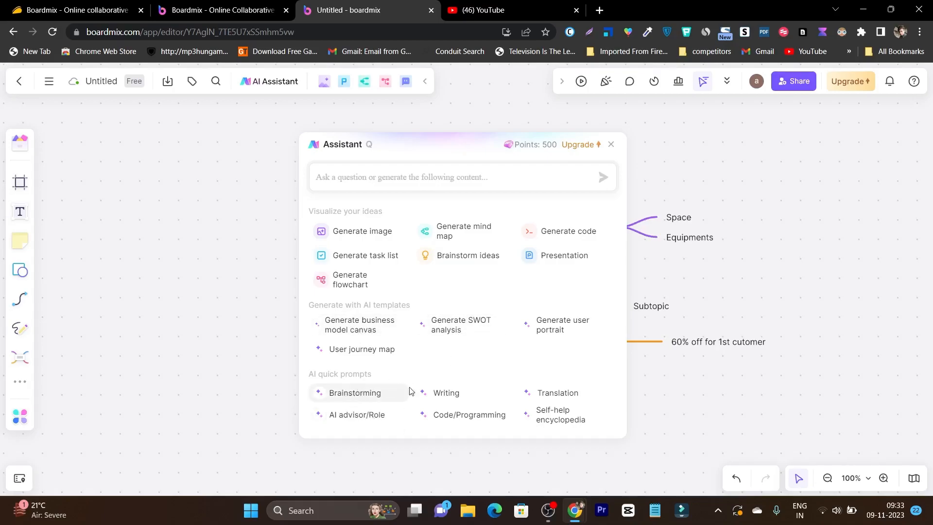
pyautogui.moveTo(241, 185)
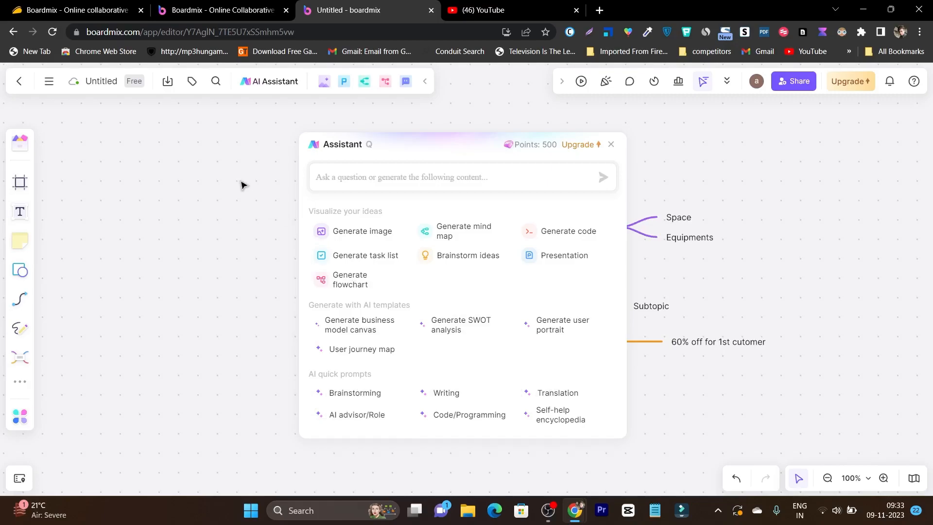
pyautogui.moveTo(601, 151)
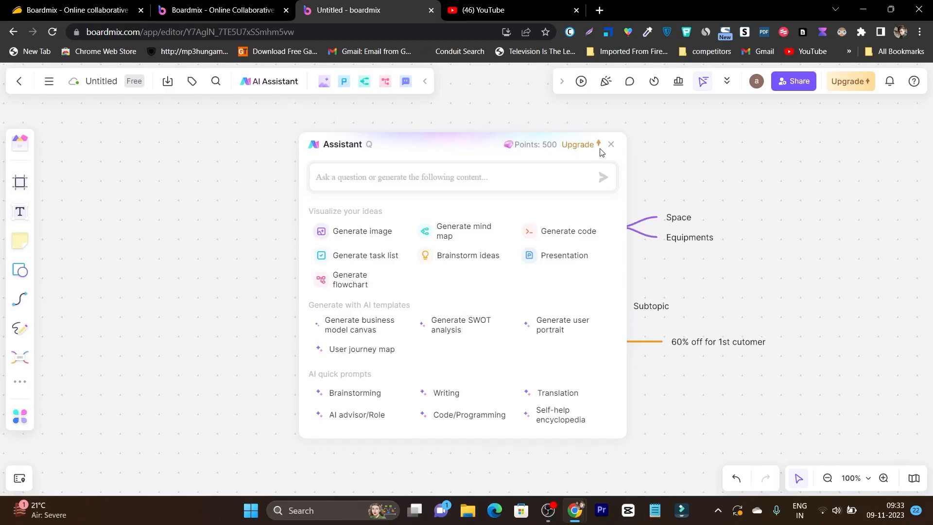
# Close the AI Assistant panel, leaving the Cloud kitchen Business mind map in view
pyautogui.click(610, 145)
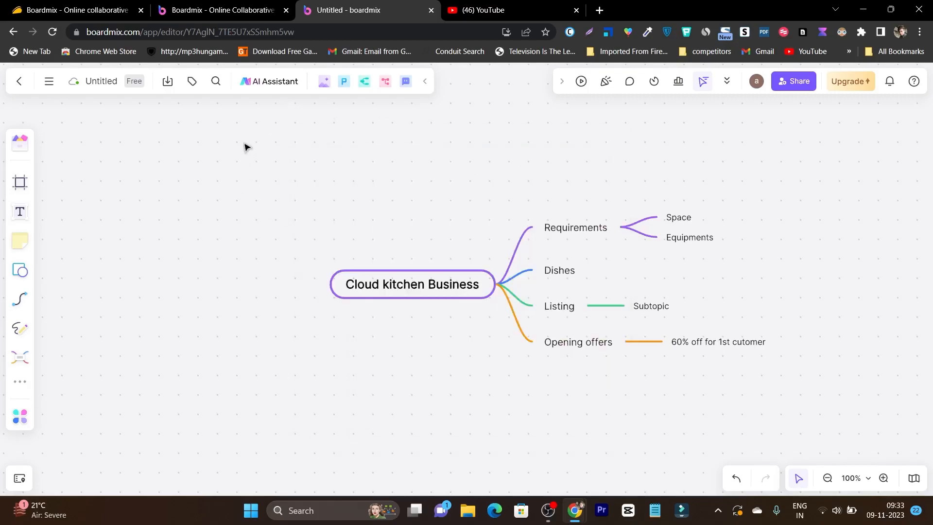
pyautogui.moveTo(19, 81)
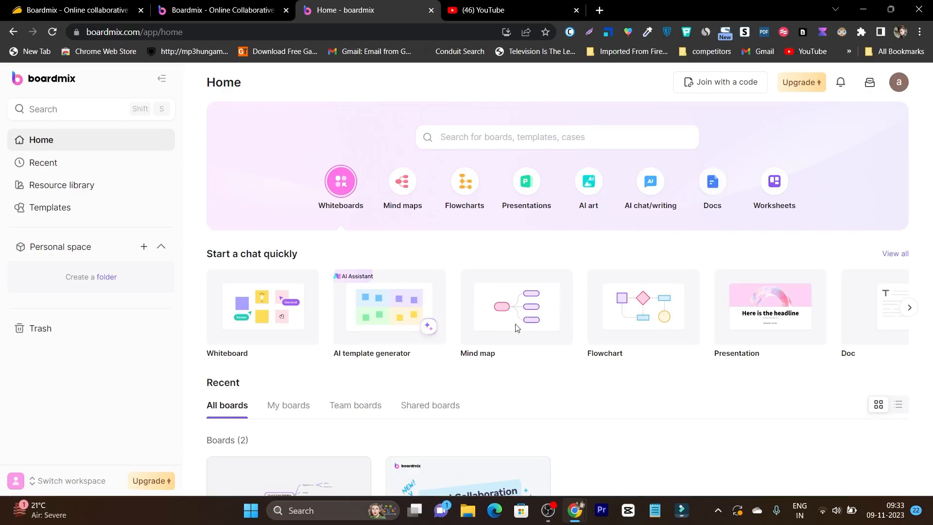
# Scroll the home dashboard down to the Recent boards listing the Untitled mind map
pyautogui.scroll(-3)
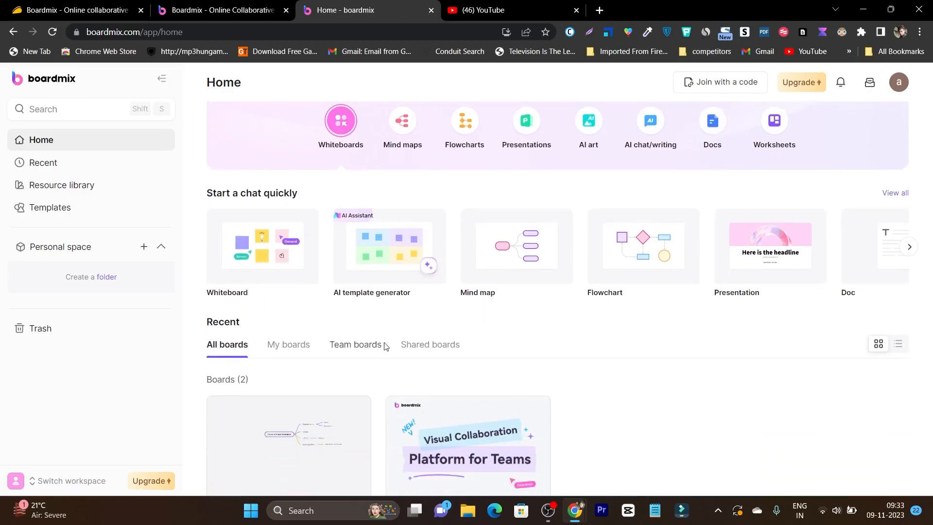
pyautogui.scroll(-3)
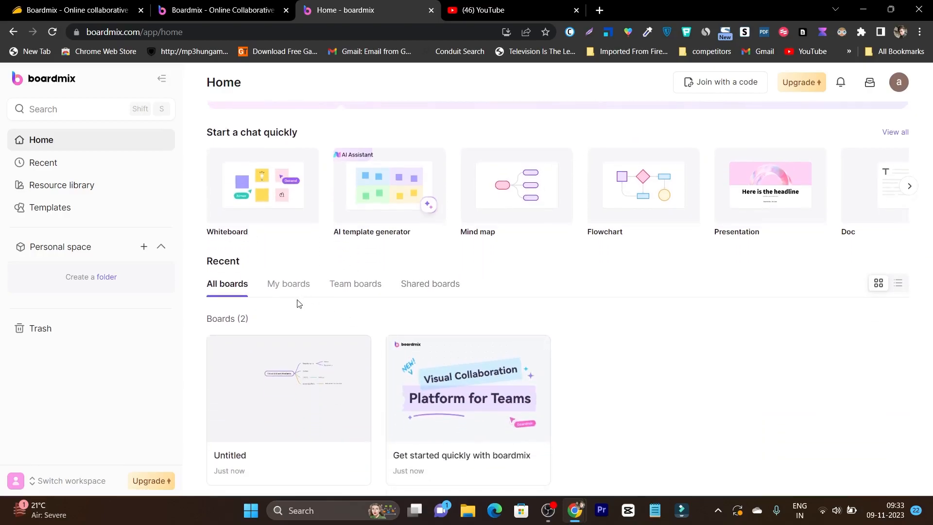
pyautogui.moveTo(113, 220)
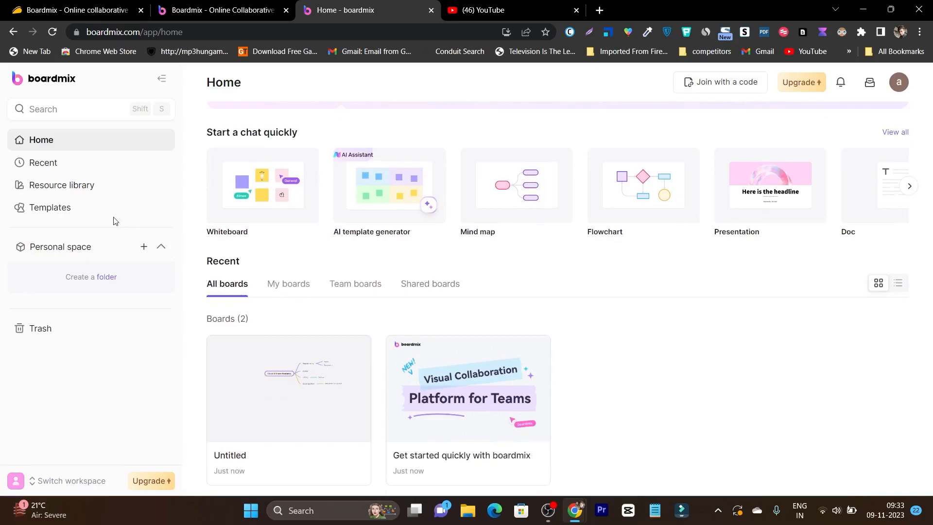
# Open the Resource library from the sidebar, showing an empty collection with 0 B of 200 M used
pyautogui.click(61, 185)
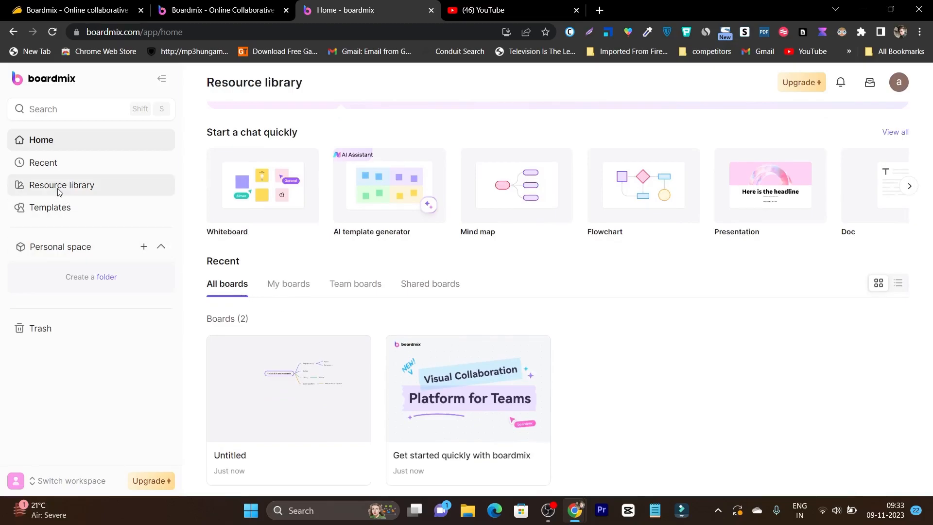
pyautogui.click(61, 186)
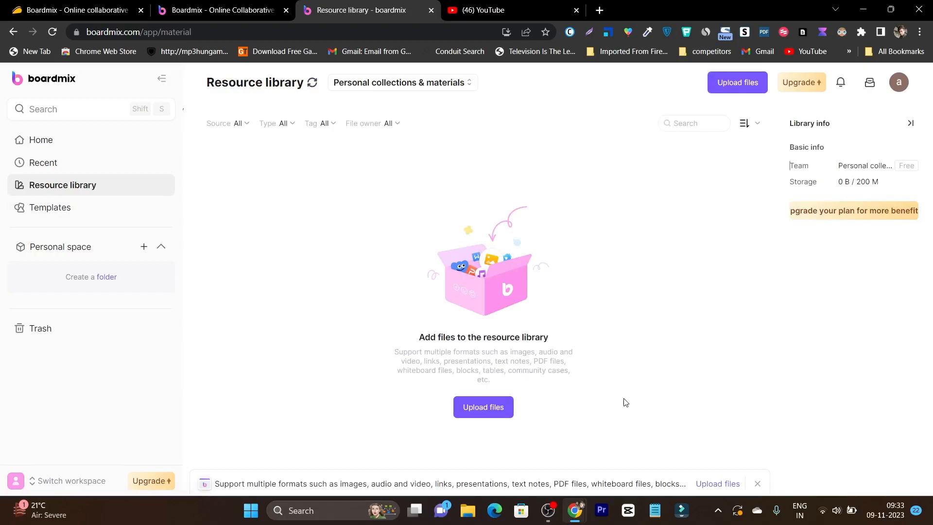
pyautogui.moveTo(680, 349)
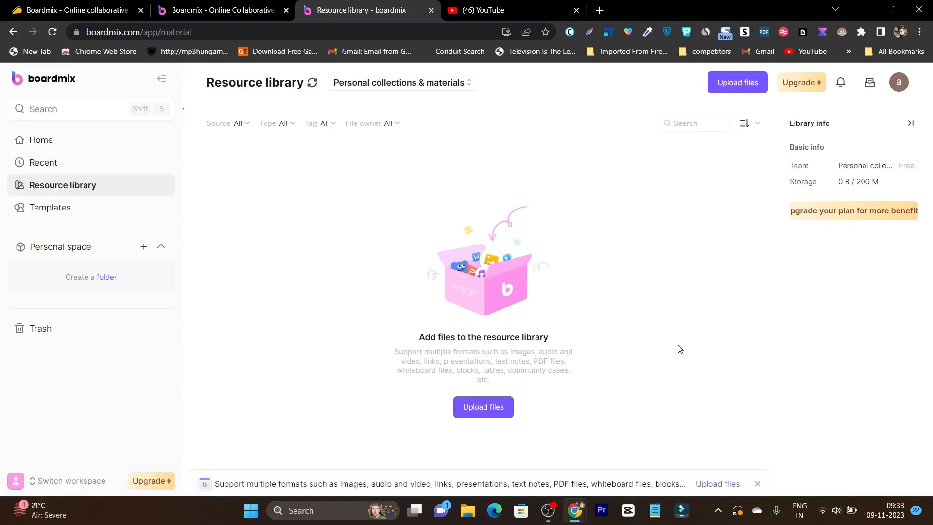
pyautogui.moveTo(267, 325)
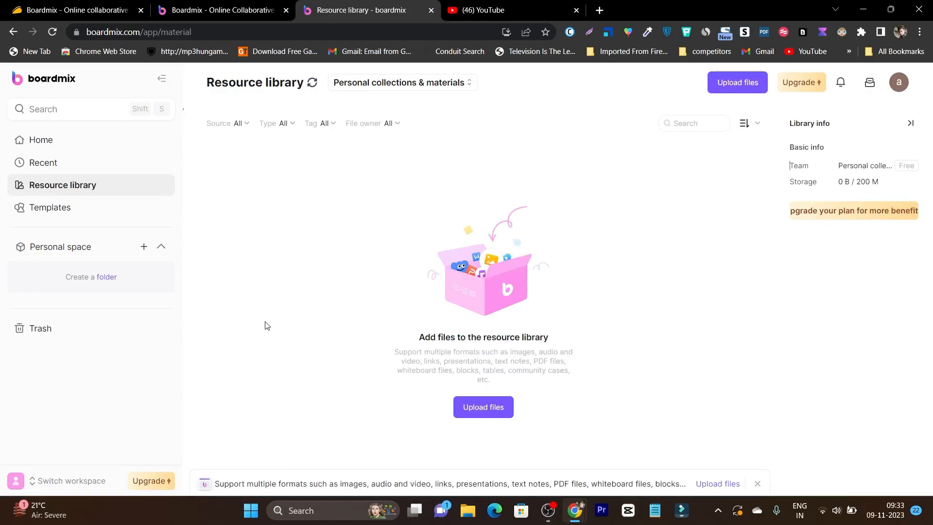
pyautogui.moveTo(161, 265)
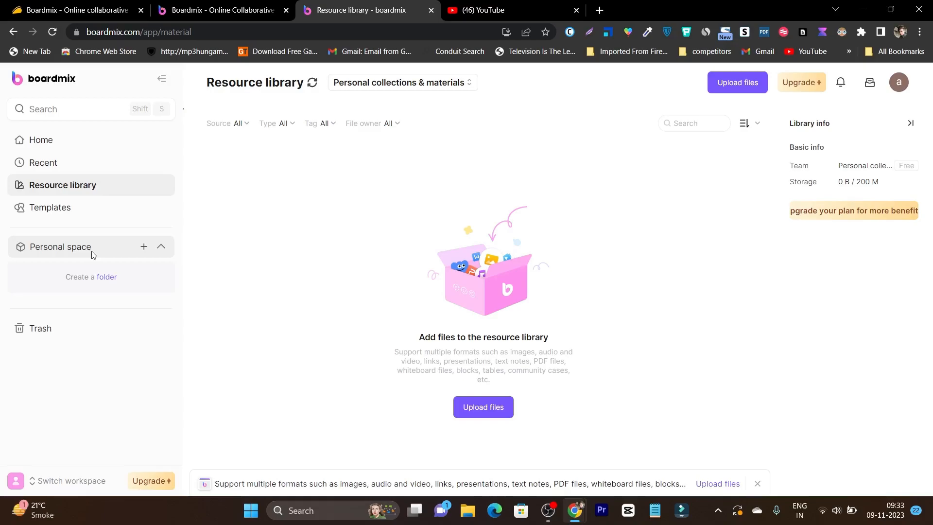
pyautogui.moveTo(82, 258)
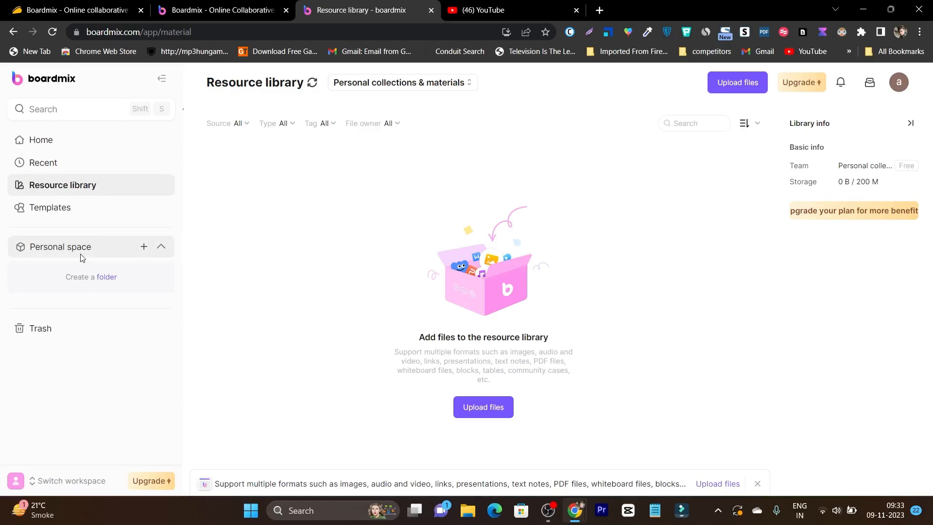
pyautogui.moveTo(89, 161)
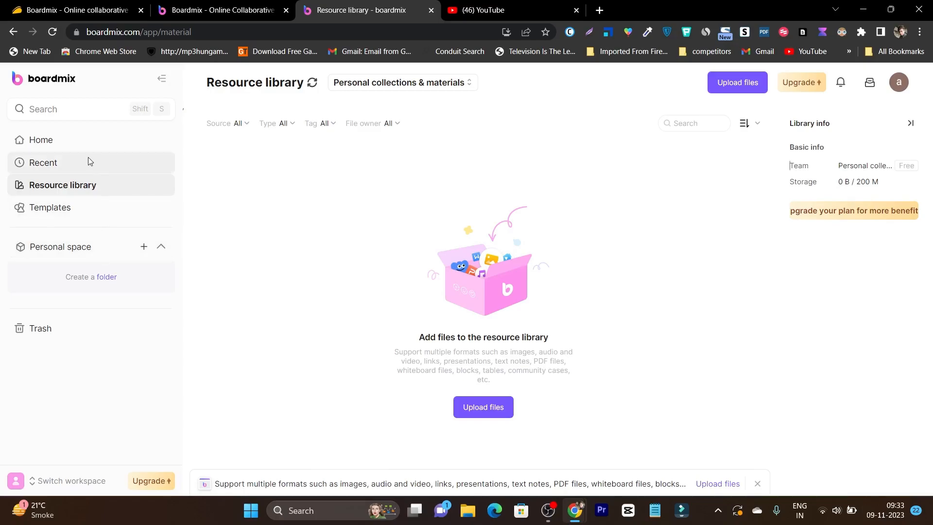
# Return to the home dashboard, then switch to the boardmix.com site's Mapping & Diagramming showcase
pyautogui.click(40, 139)
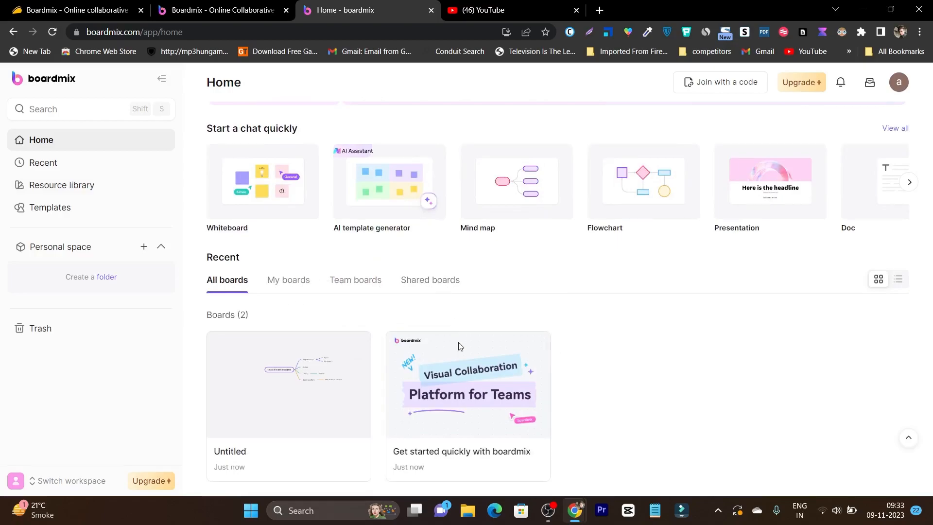
pyautogui.moveTo(478, 292)
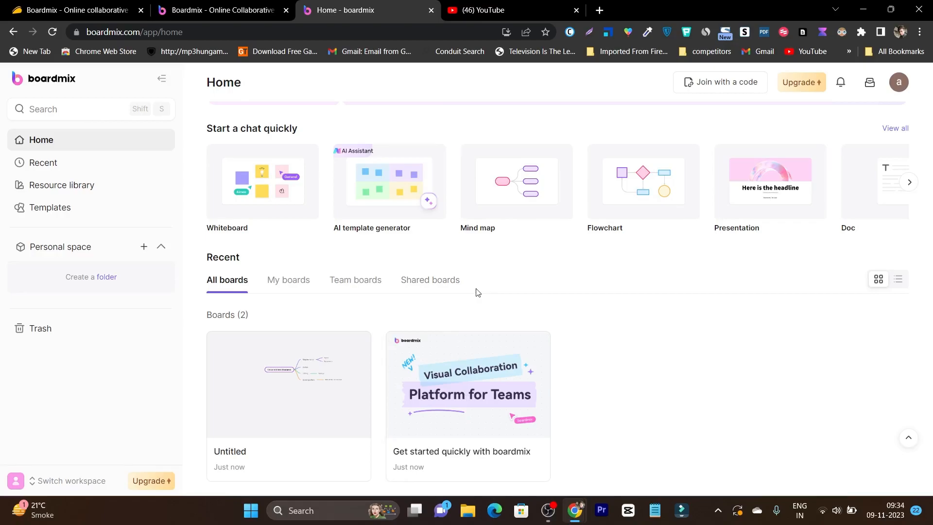
pyautogui.scroll(3)
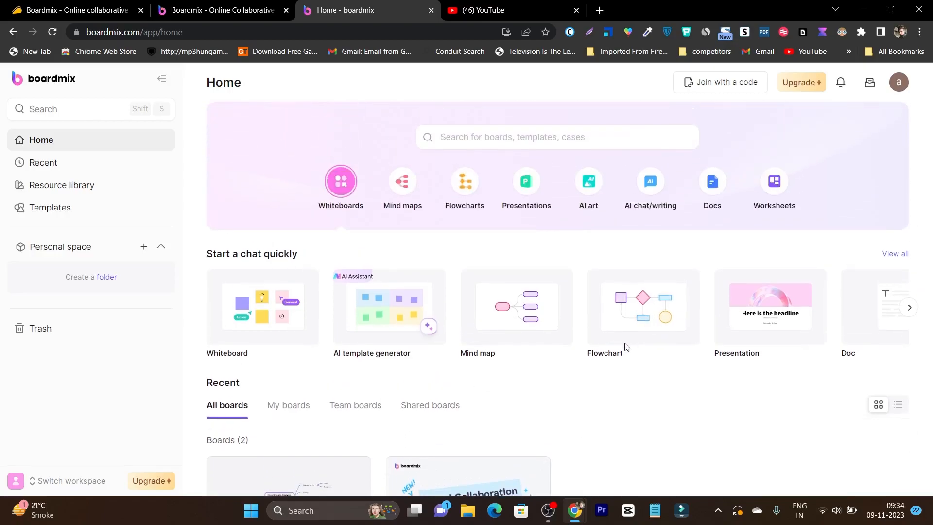
pyautogui.moveTo(842, 348)
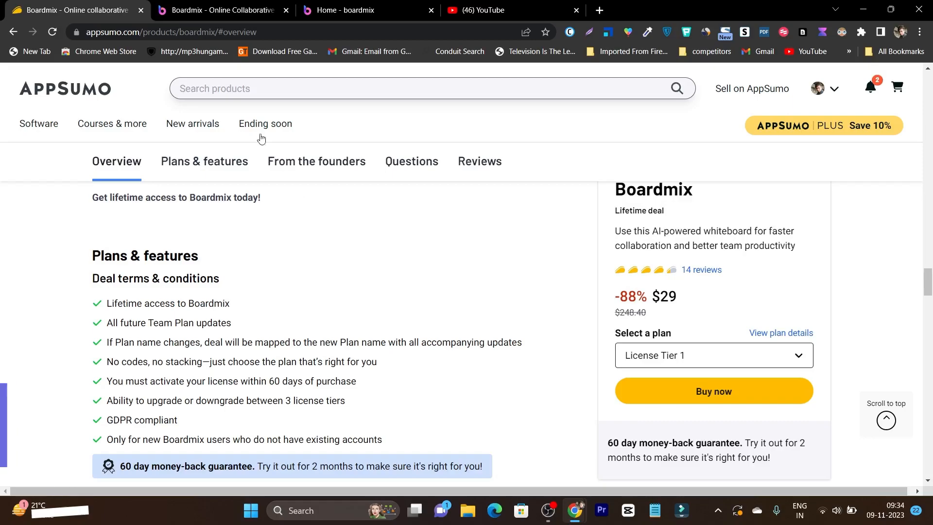
pyautogui.click(223, 10)
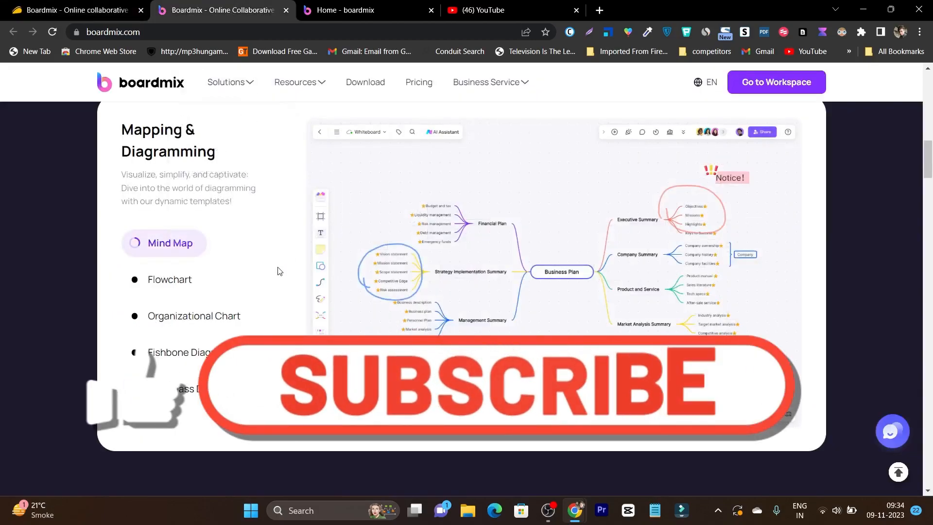